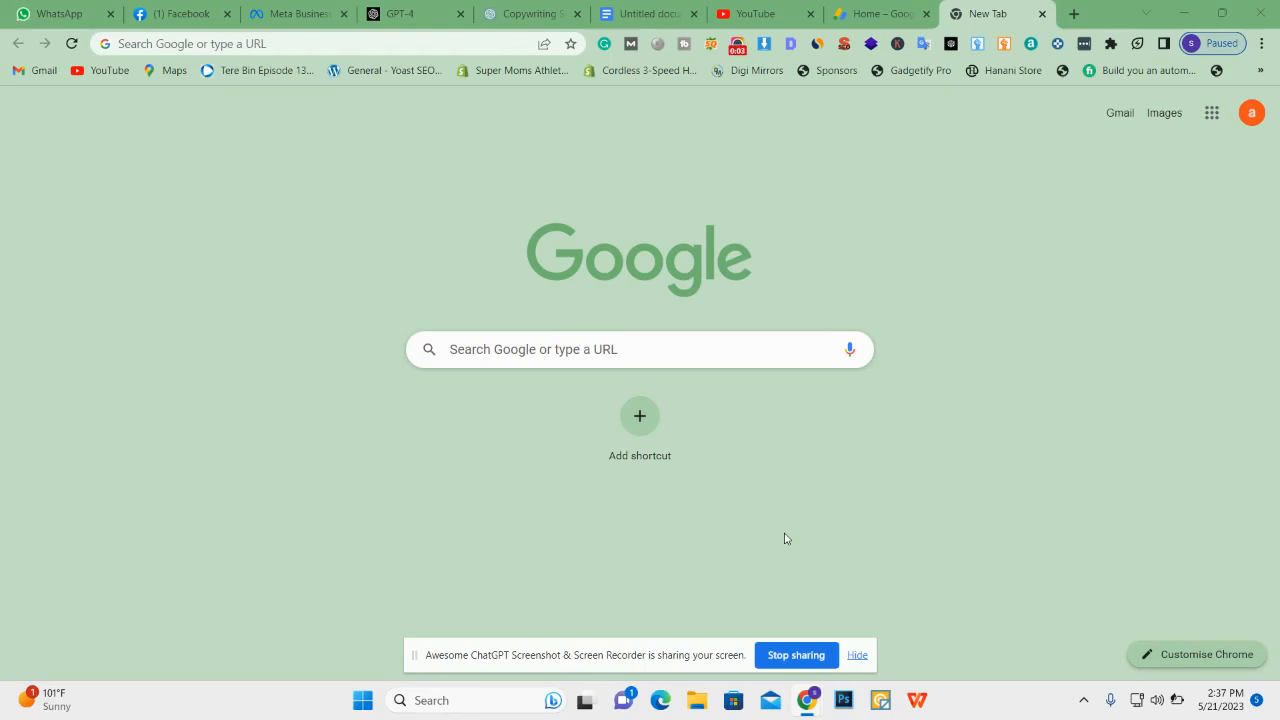
{"action": "mouse_move", "coordinate": [793, 536]}
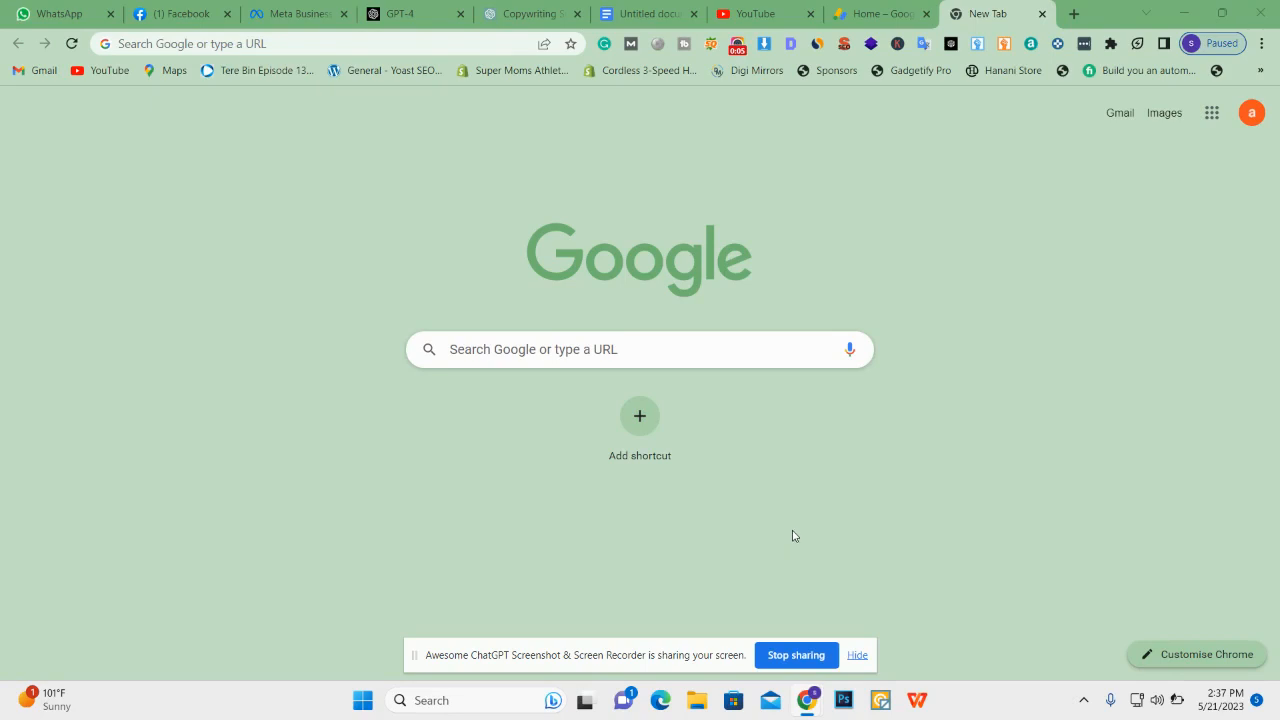
{"action": "mouse_move", "coordinate": [345, 106]}
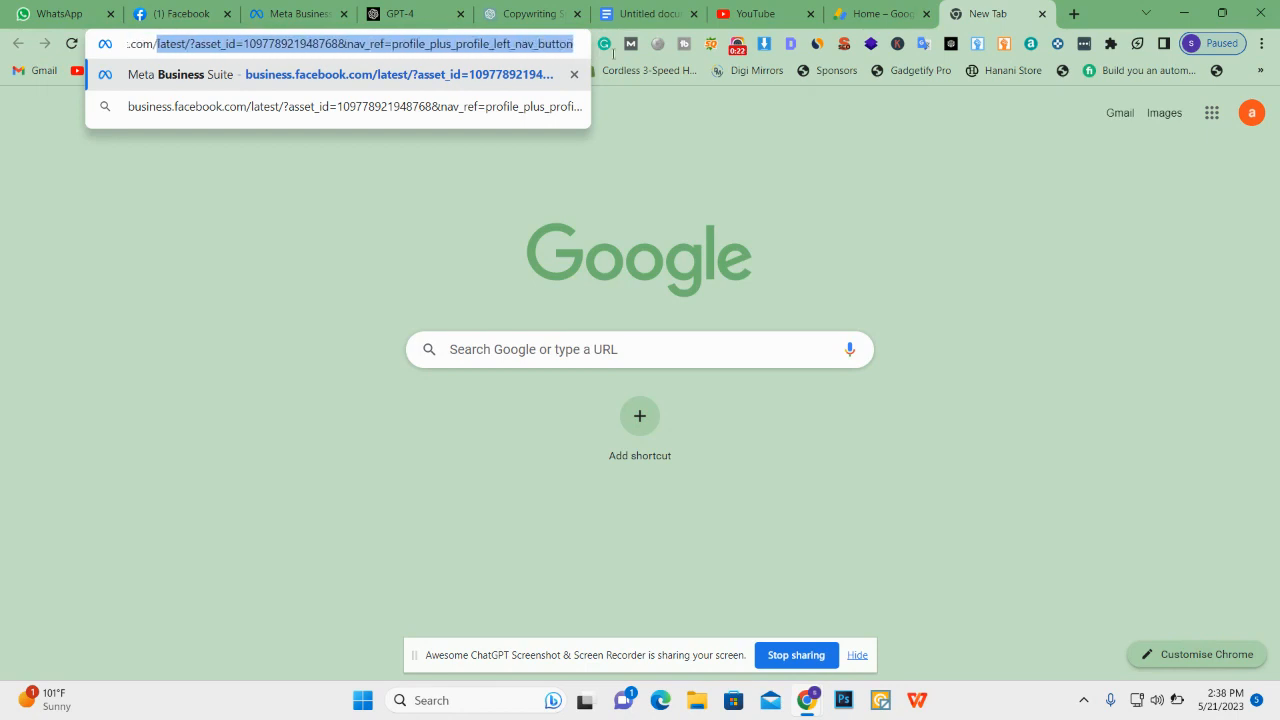
Enter business.facebook.com/ in the new tab's address bar.
{"action": "type", "text": "business.facebook.com/"}
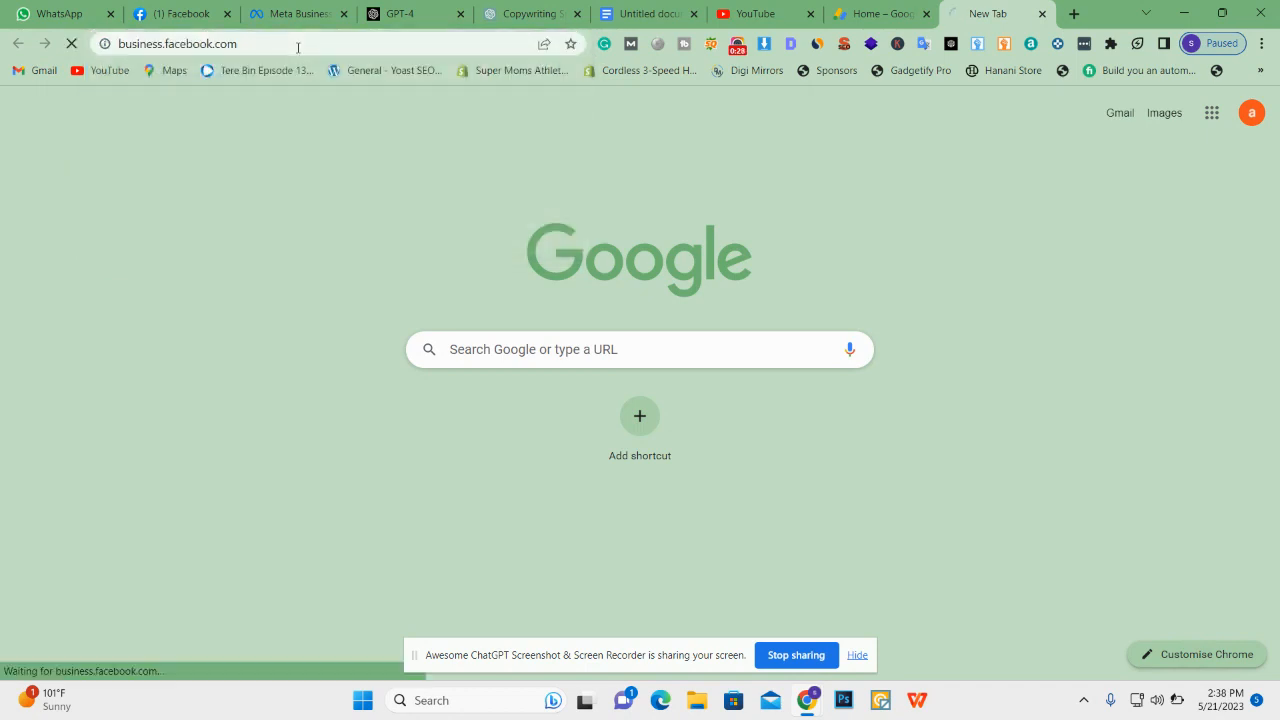
Load Meta Business Suite and browse the account switcher list for Atif Business.
{"action": "key", "text": "Return"}
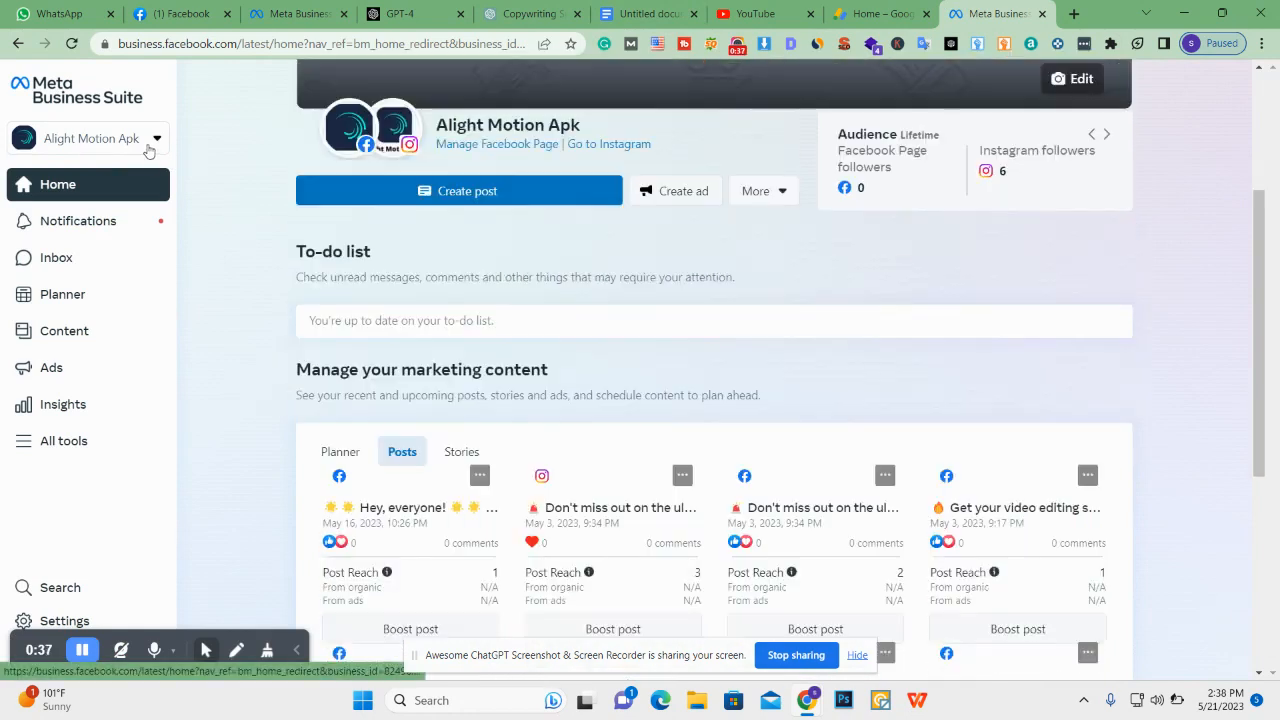
{"action": "left_click", "coordinate": [156, 138]}
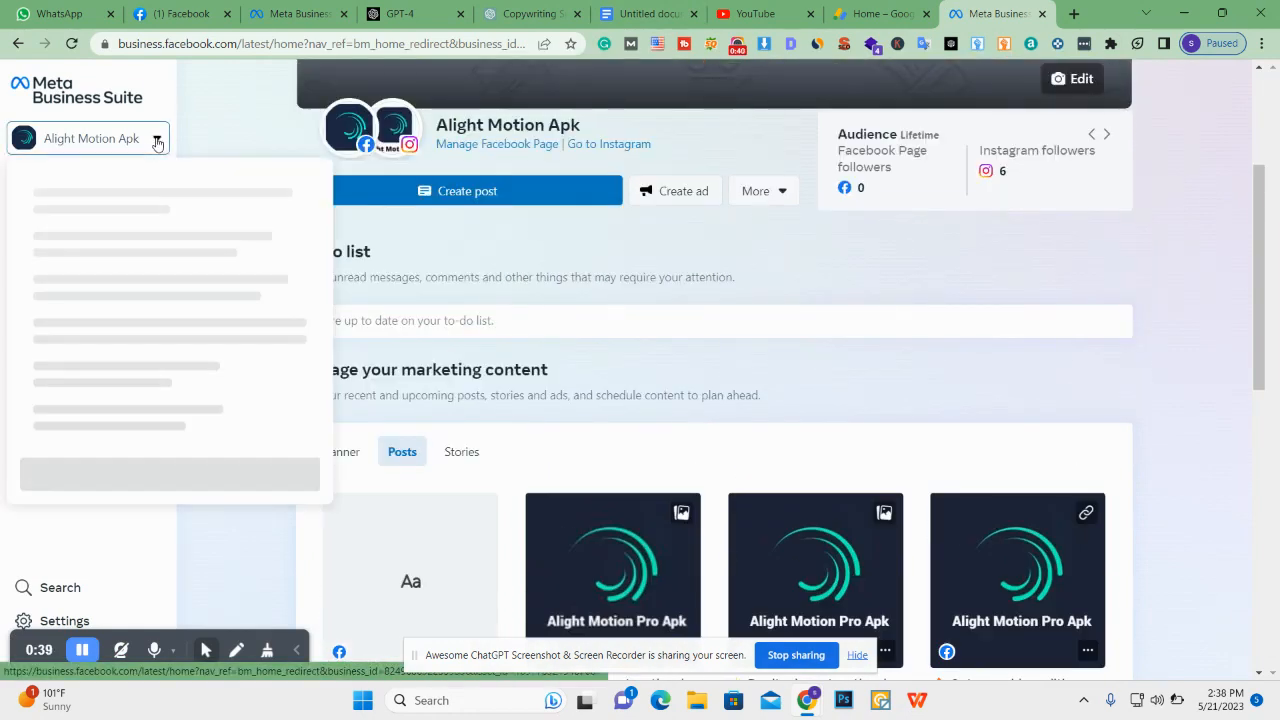
{"action": "left_click", "coordinate": [157, 138]}
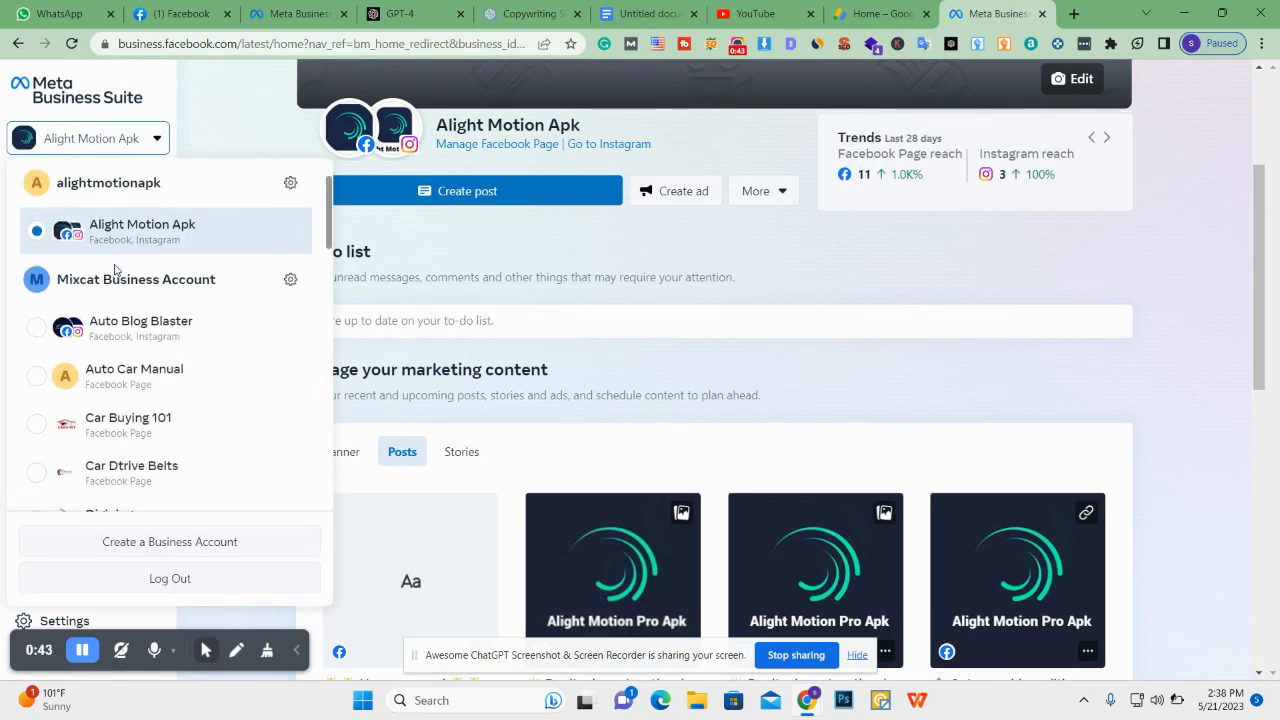
{"action": "scroll", "scroll_direction": "down", "scroll_amount": 3}
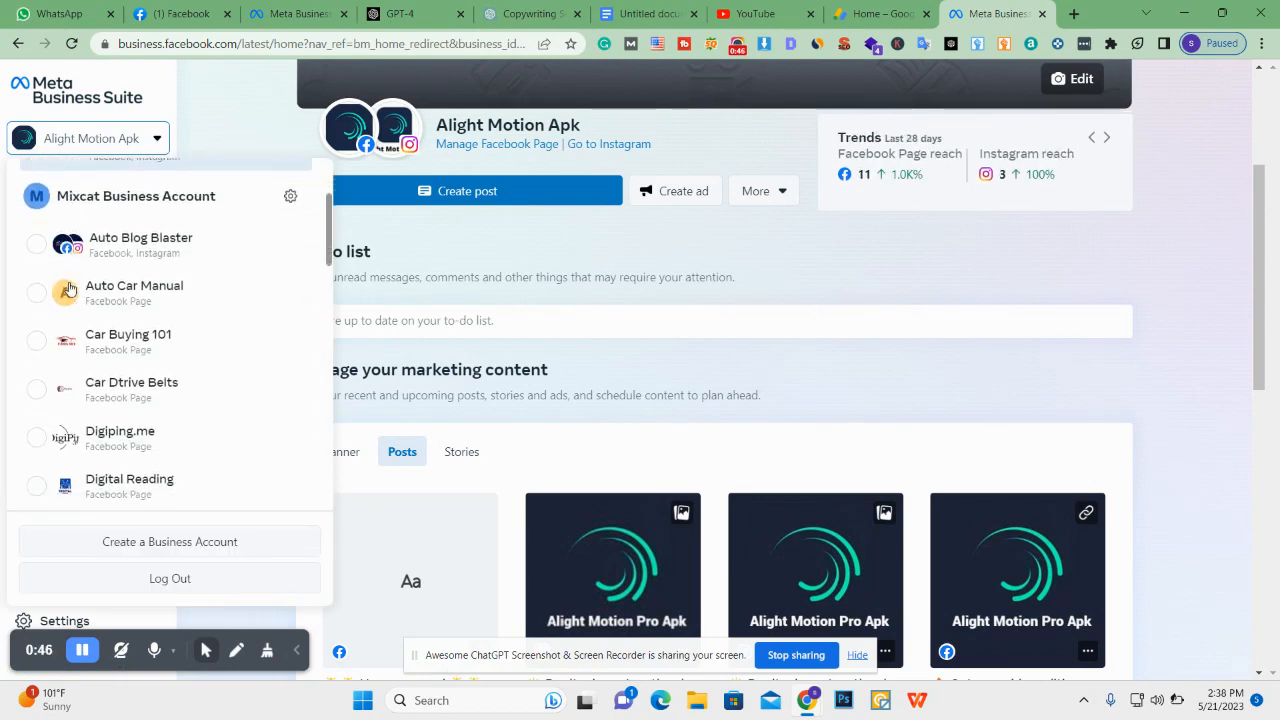
{"action": "scroll", "scroll_direction": "down", "scroll_amount": 3}
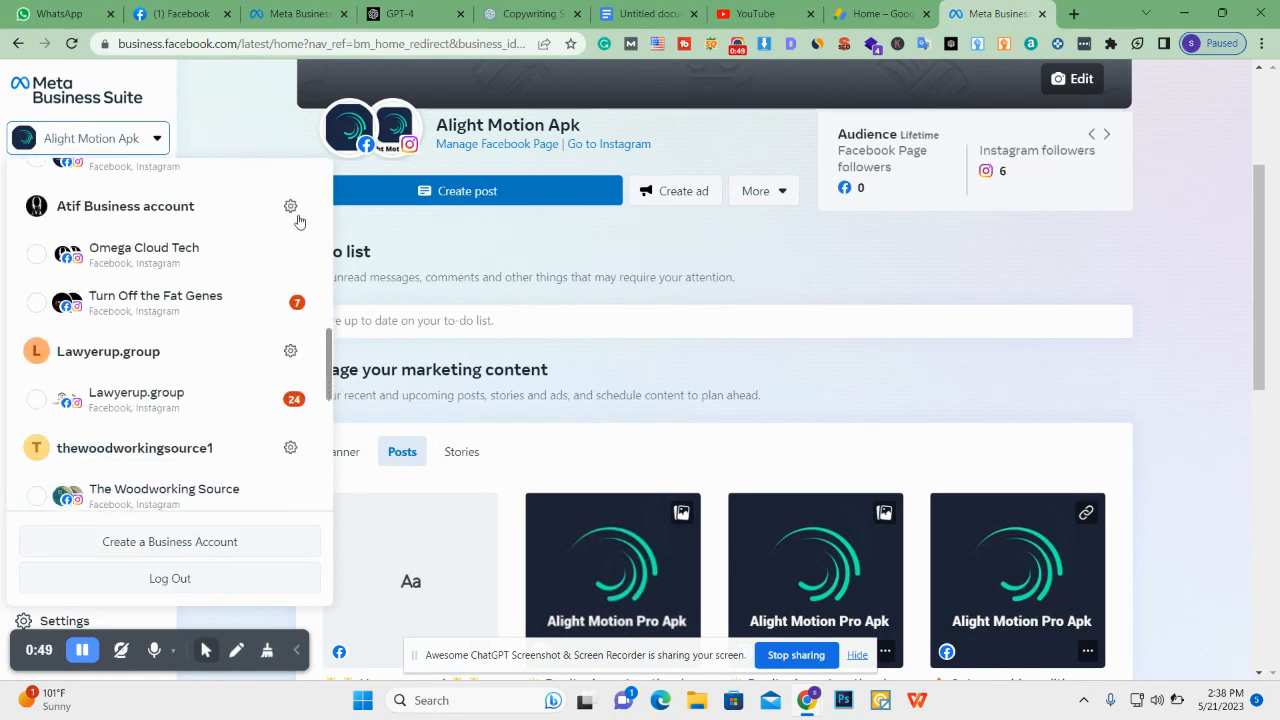
{"action": "mouse_move", "coordinate": [291, 206]}
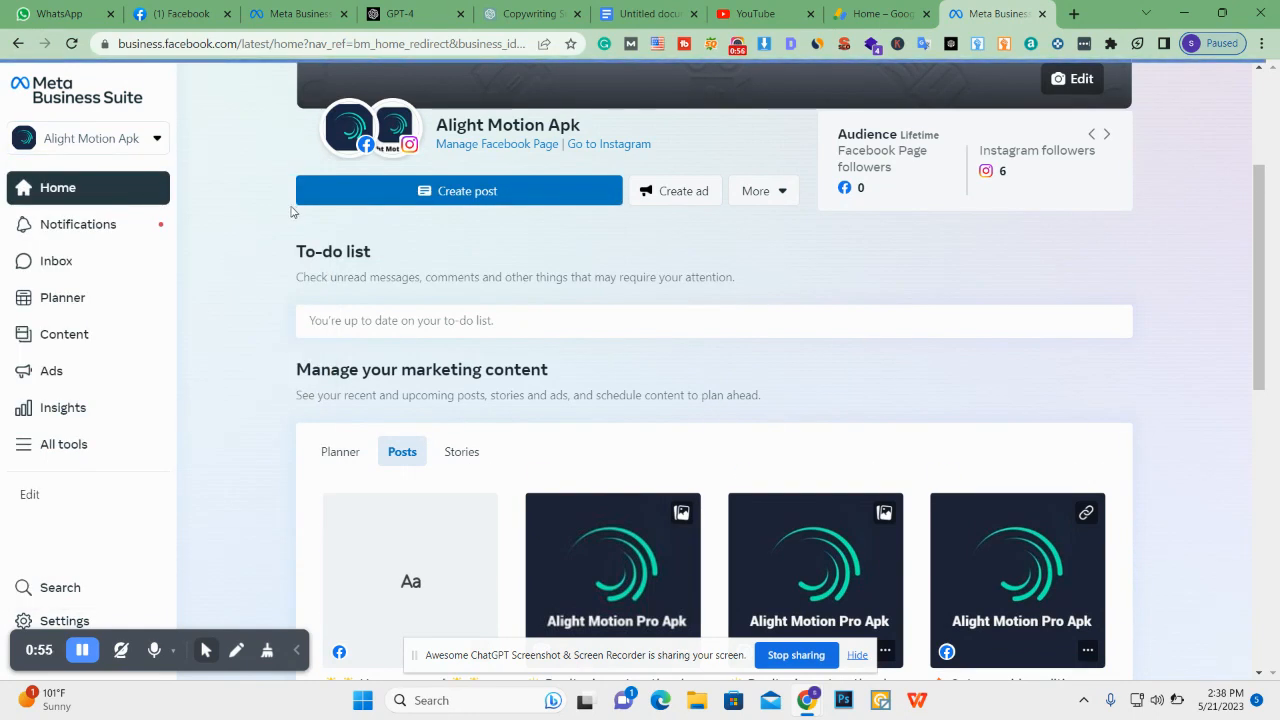
{"action": "left_click", "coordinate": [1106, 135]}
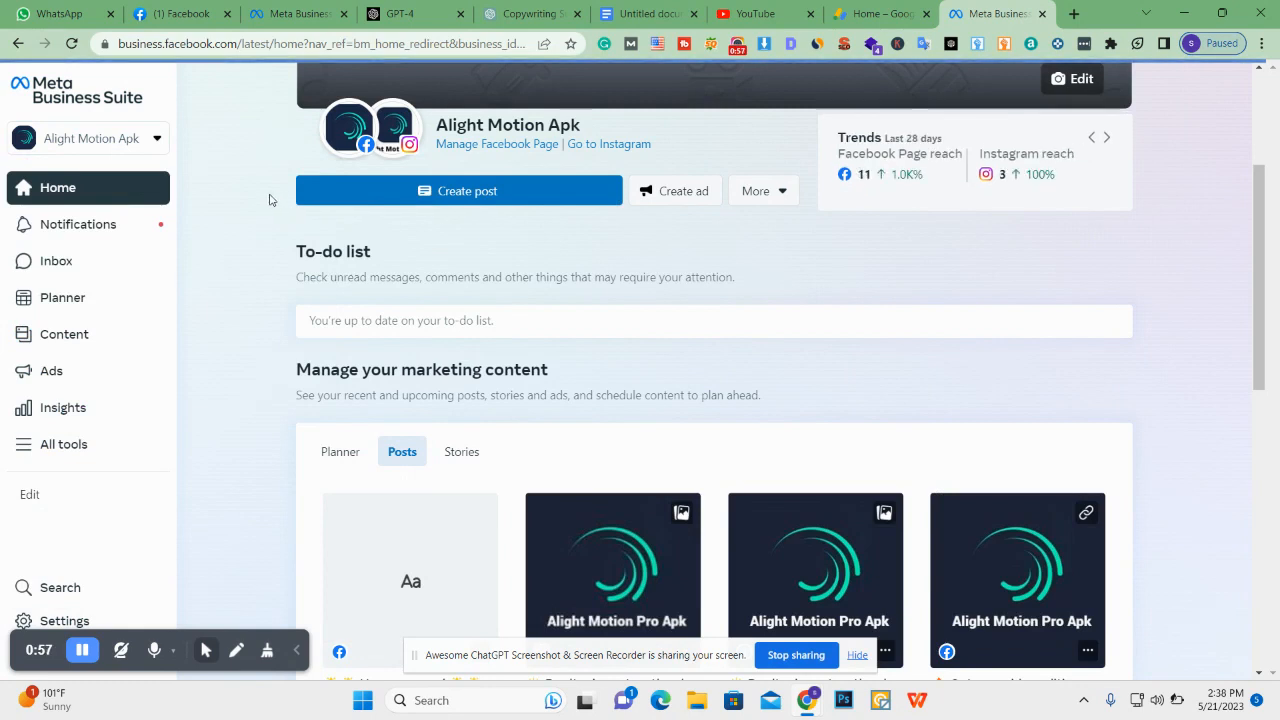
Open Atif Business account settings and start adding a person under People.
{"action": "left_click", "coordinate": [64, 620]}
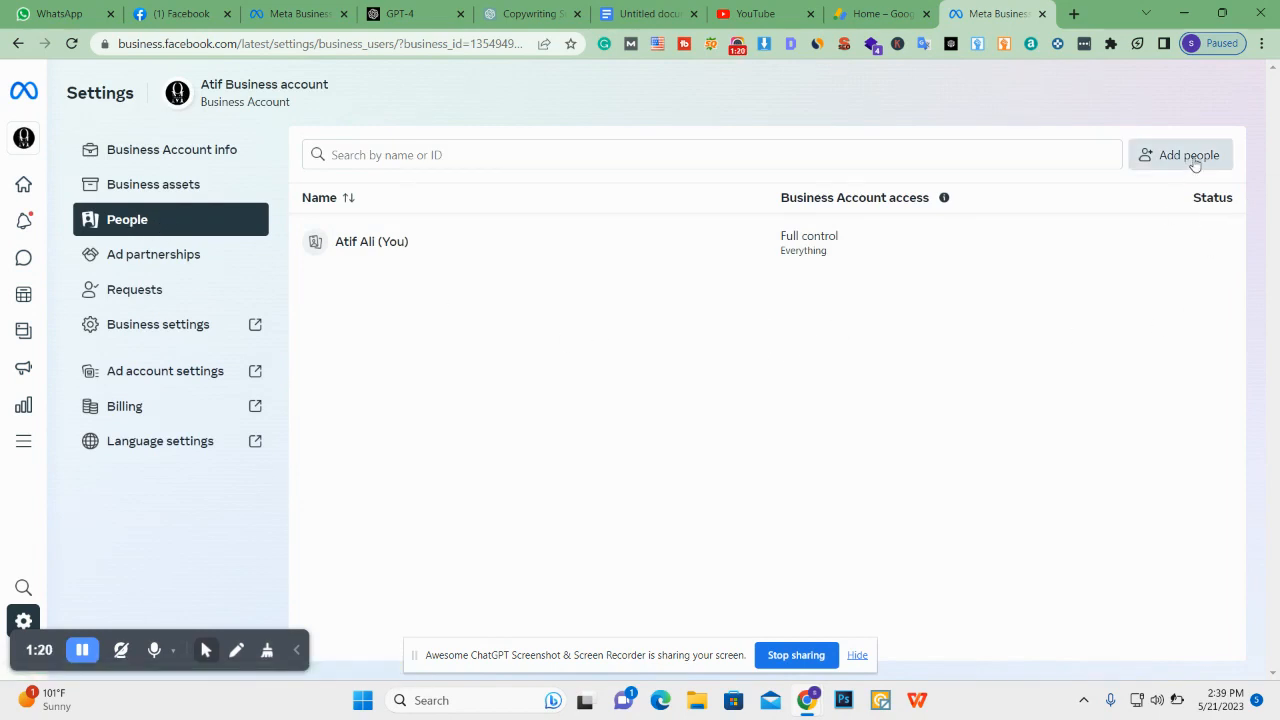
{"action": "left_click", "coordinate": [1189, 155]}
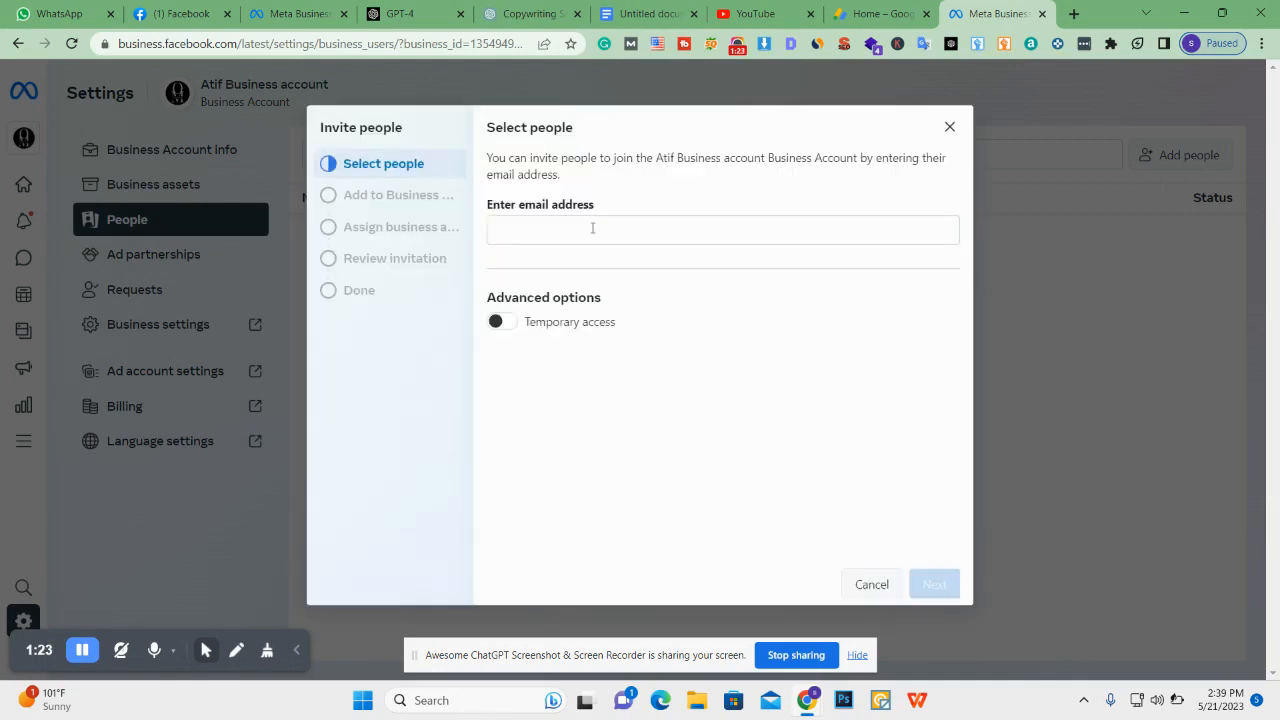
{"action": "left_click", "coordinate": [720, 230]}
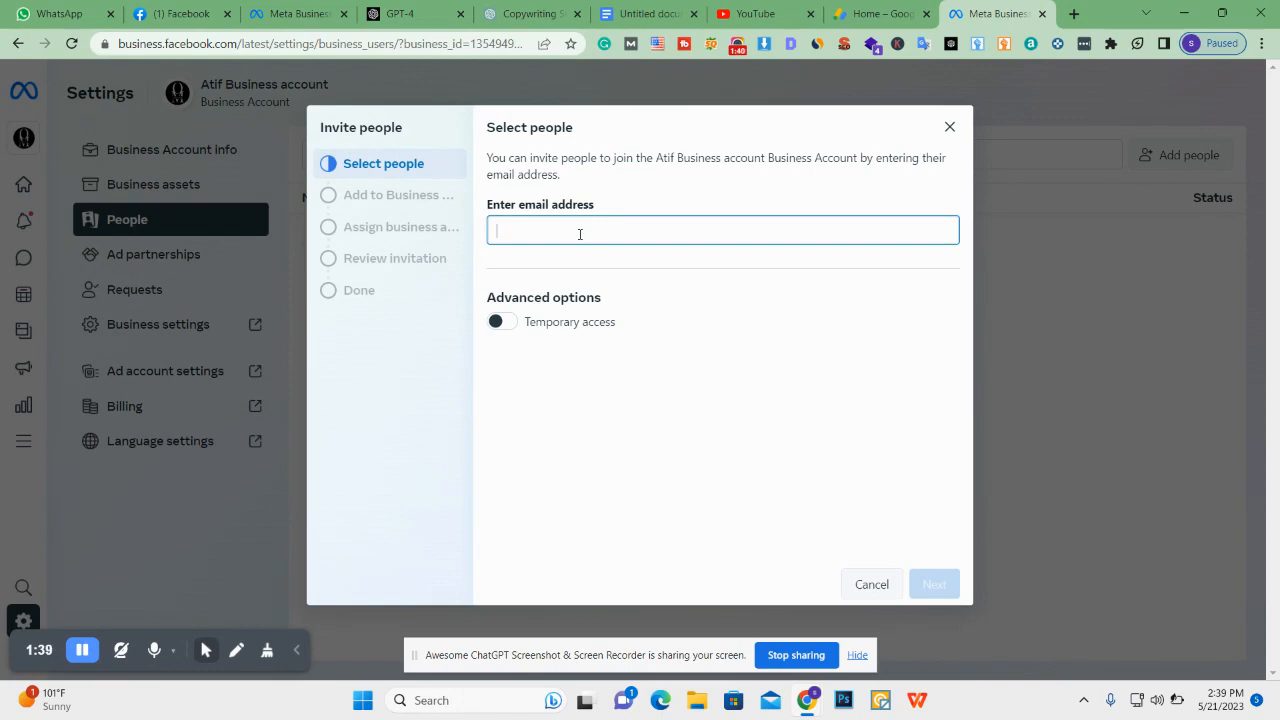
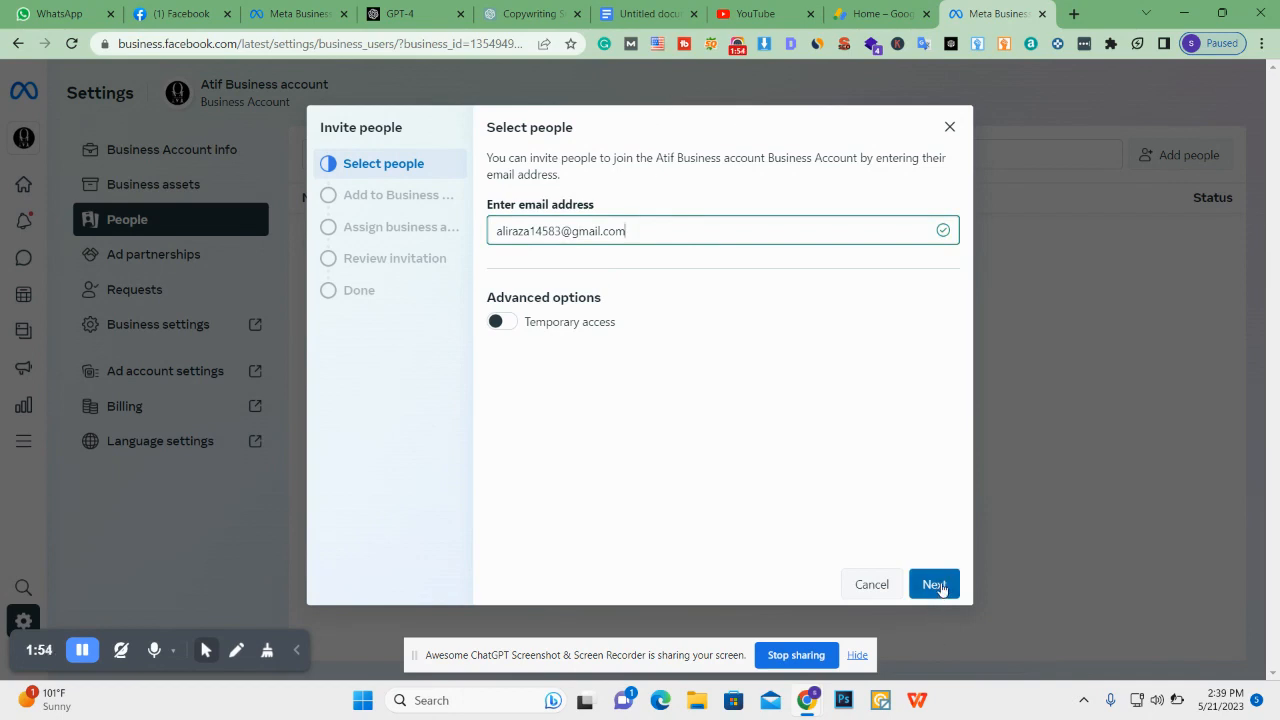
{"action": "left_click", "coordinate": [933, 584]}
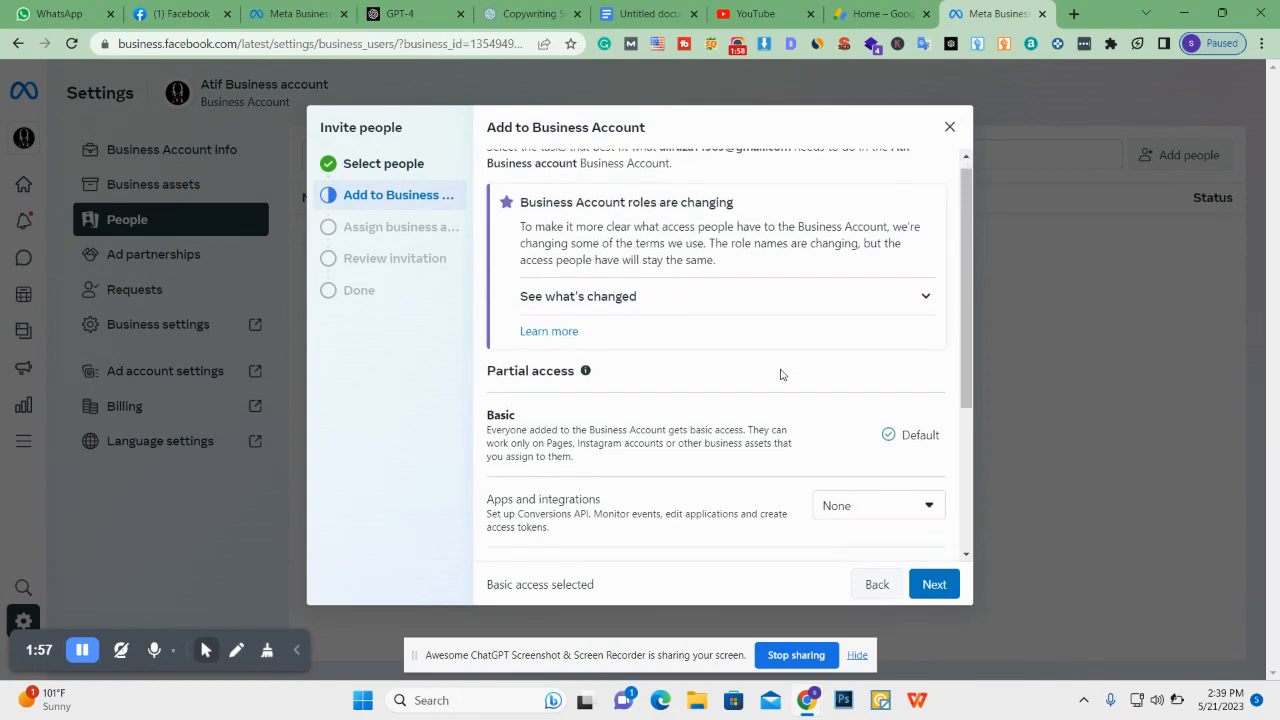
Grant Full control 'Everything' and Finance as Manage, then advance to asset assignment.
{"action": "scroll", "scroll_direction": "down", "scroll_amount": 3}
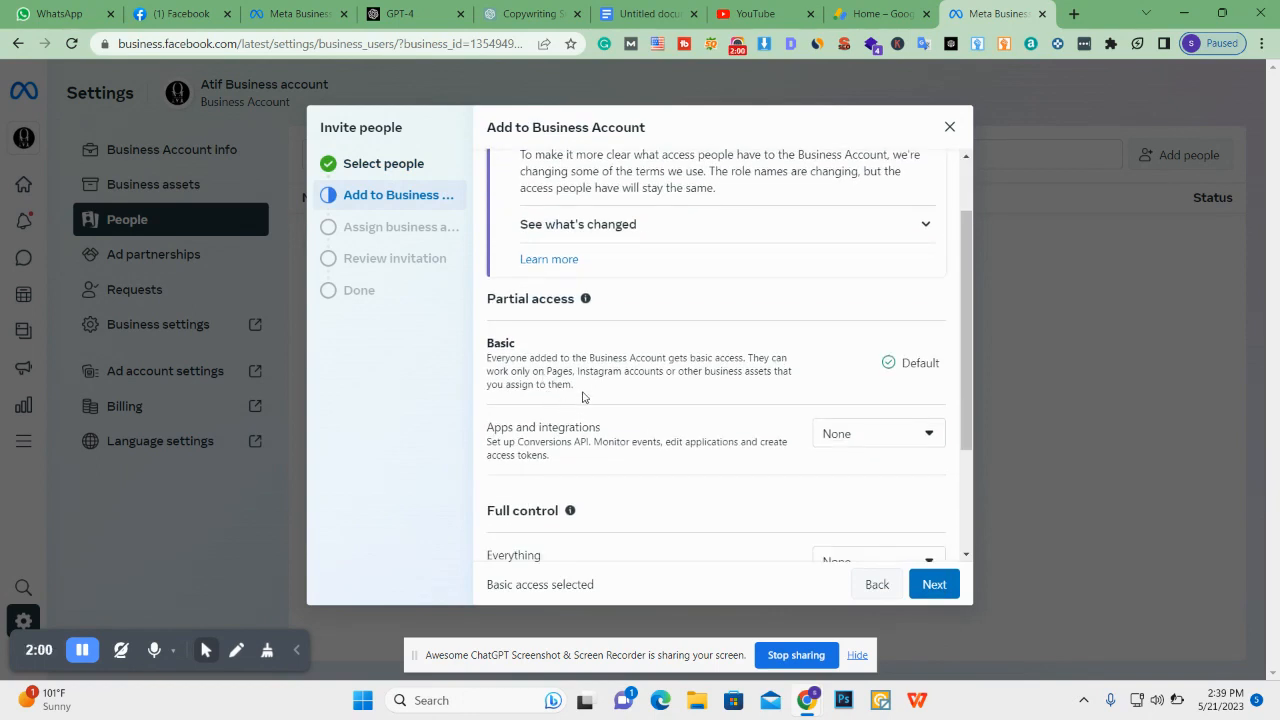
{"action": "mouse_move", "coordinate": [744, 429]}
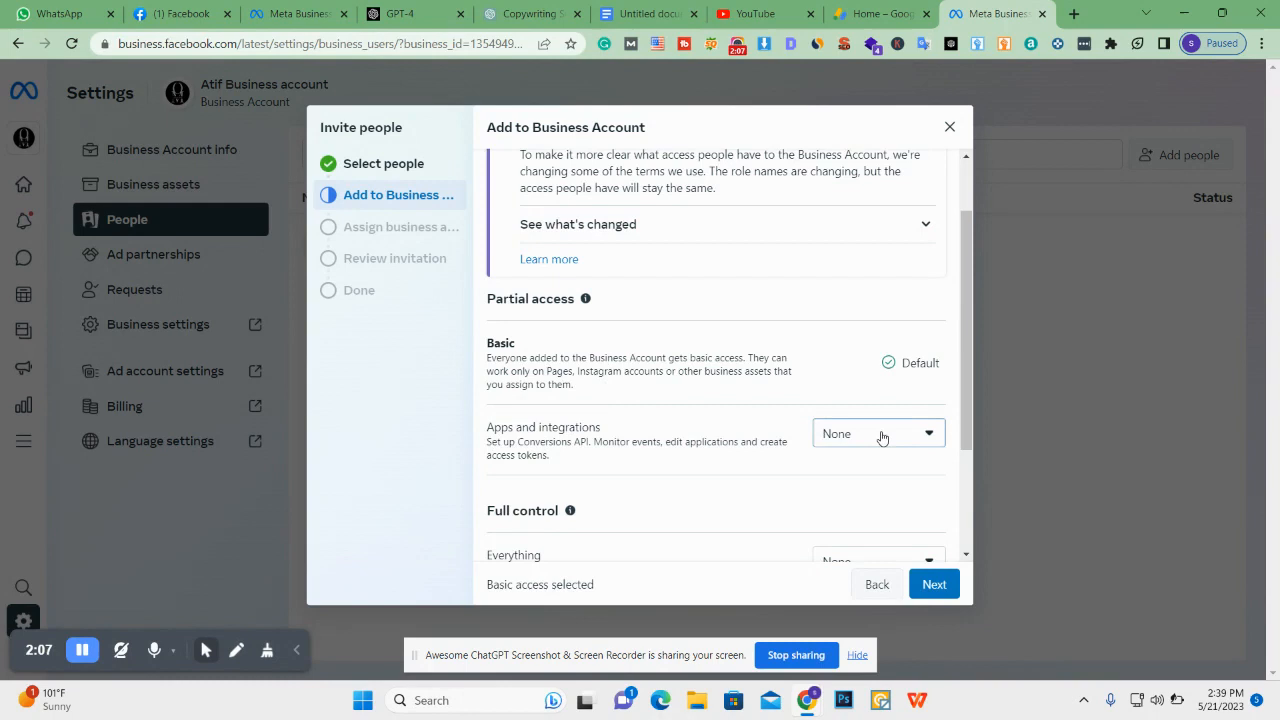
{"action": "left_click", "coordinate": [878, 433]}
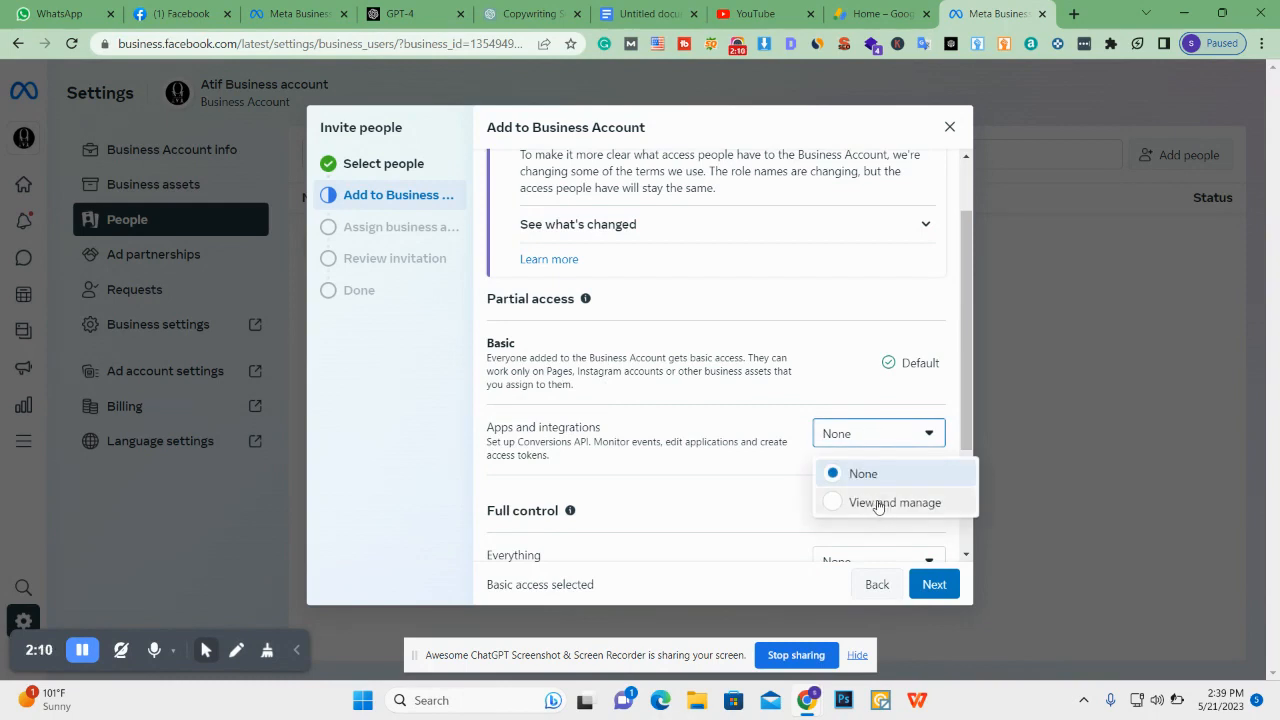
{"action": "left_click", "coordinate": [894, 502]}
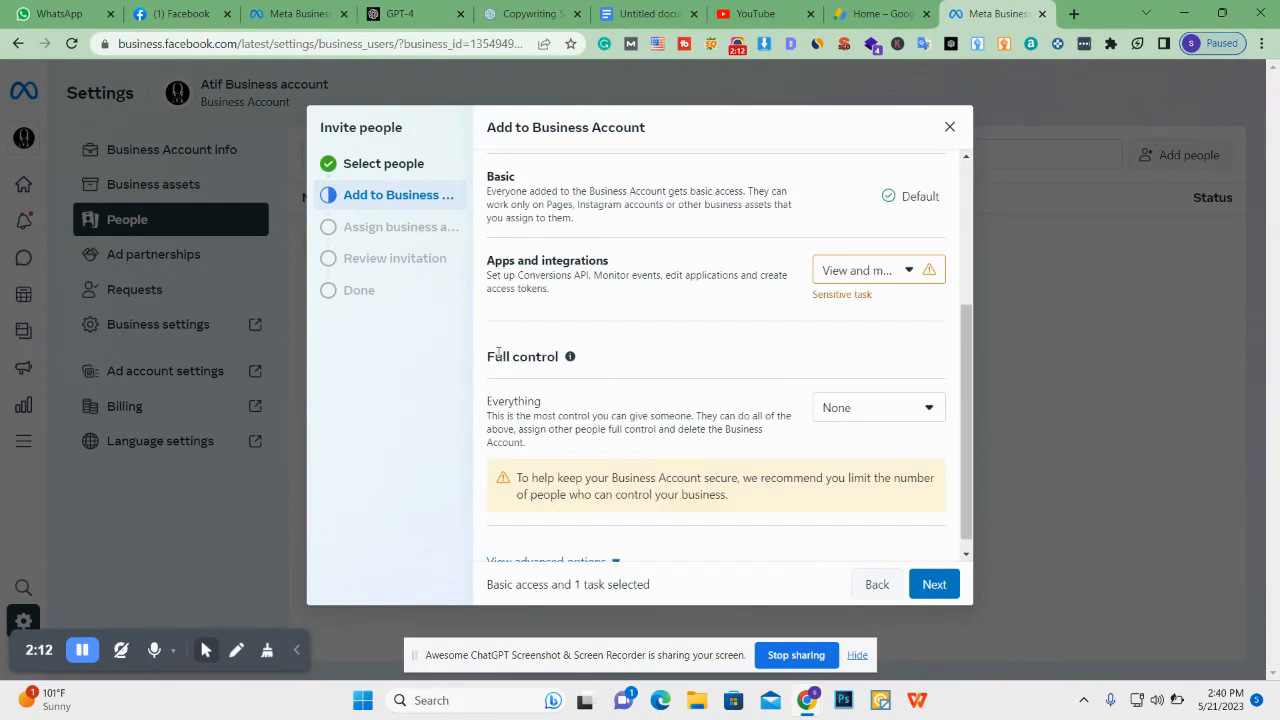
{"action": "double_click", "coordinate": [522, 356]}
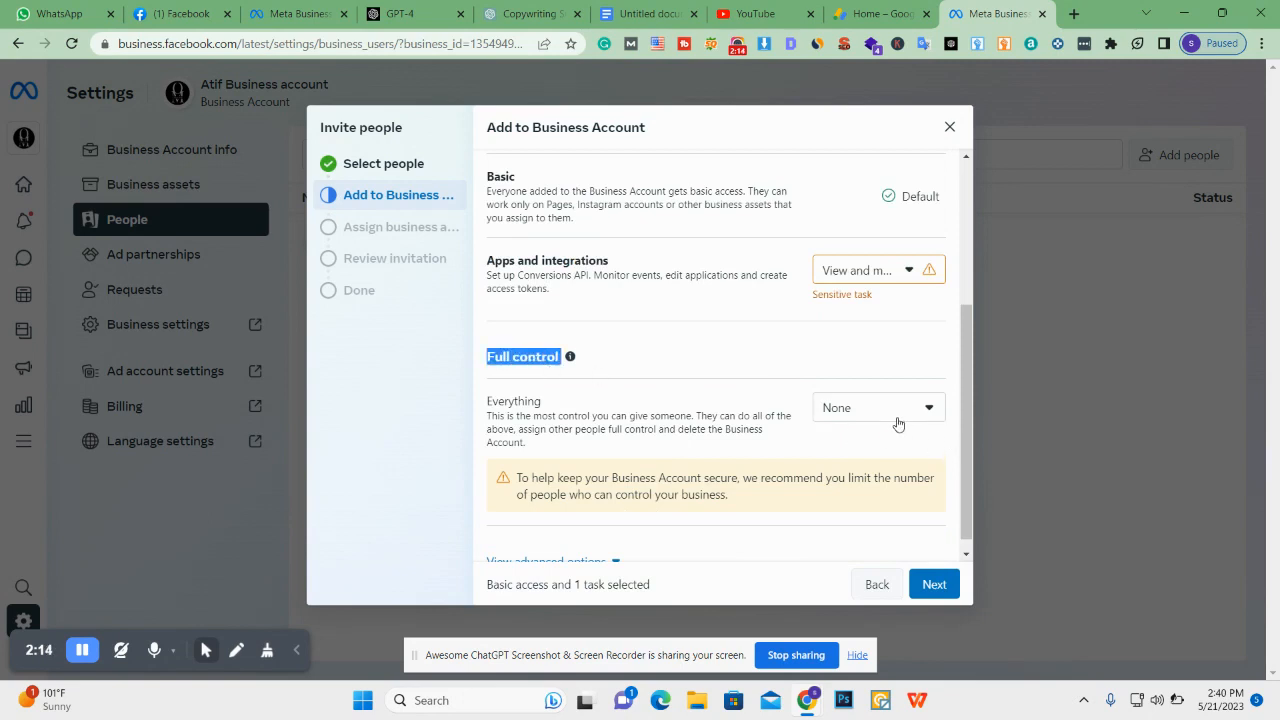
{"action": "left_click", "coordinate": [878, 407]}
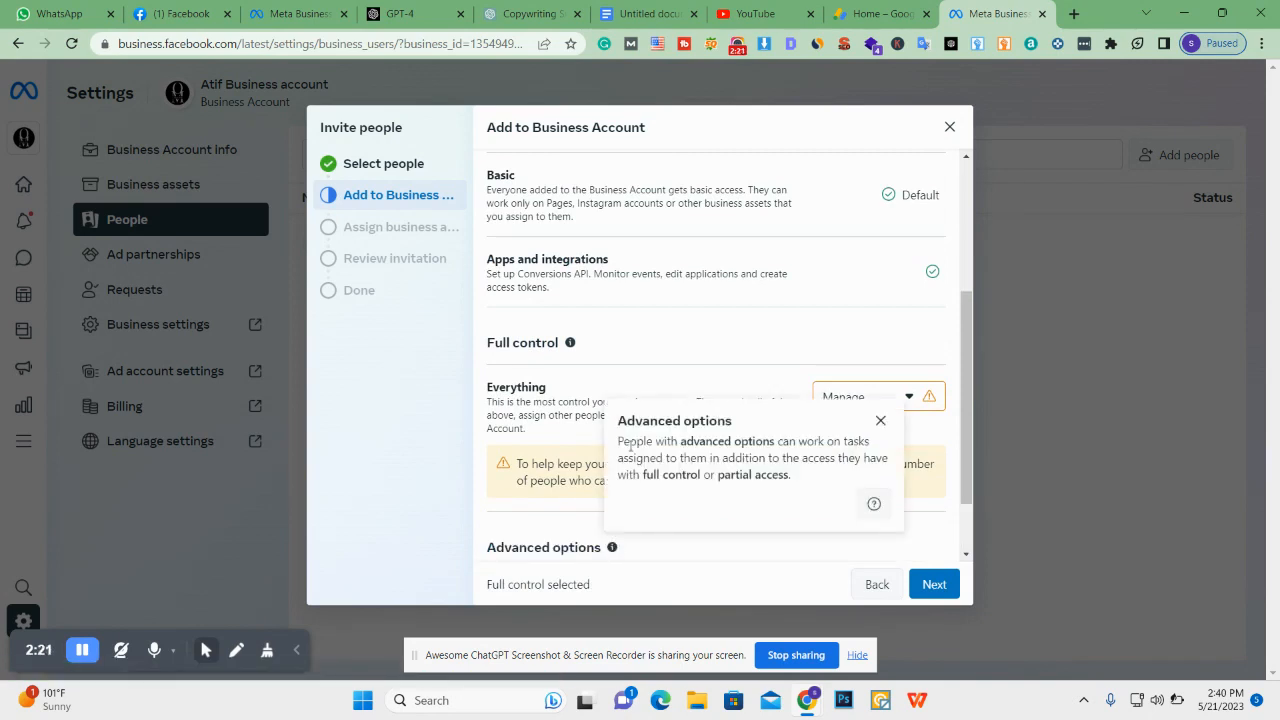
{"action": "scroll", "scroll_direction": "down", "scroll_amount": 3}
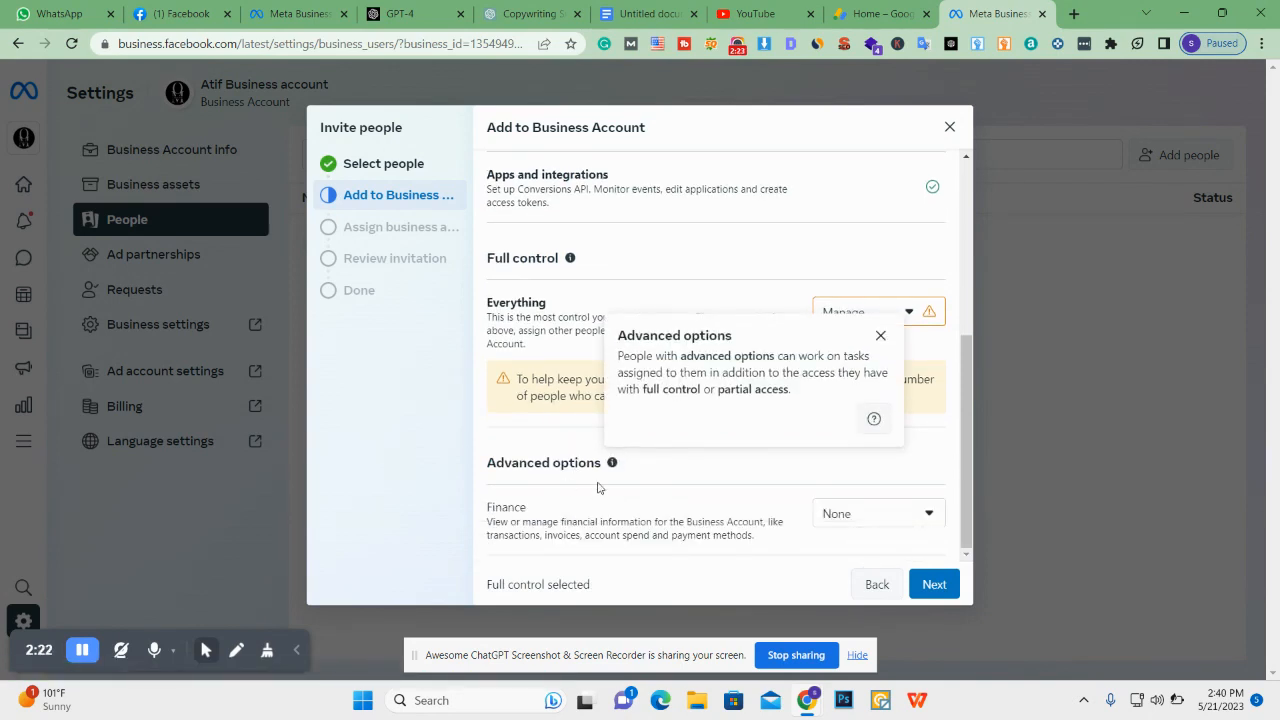
{"action": "mouse_move", "coordinate": [670, 481]}
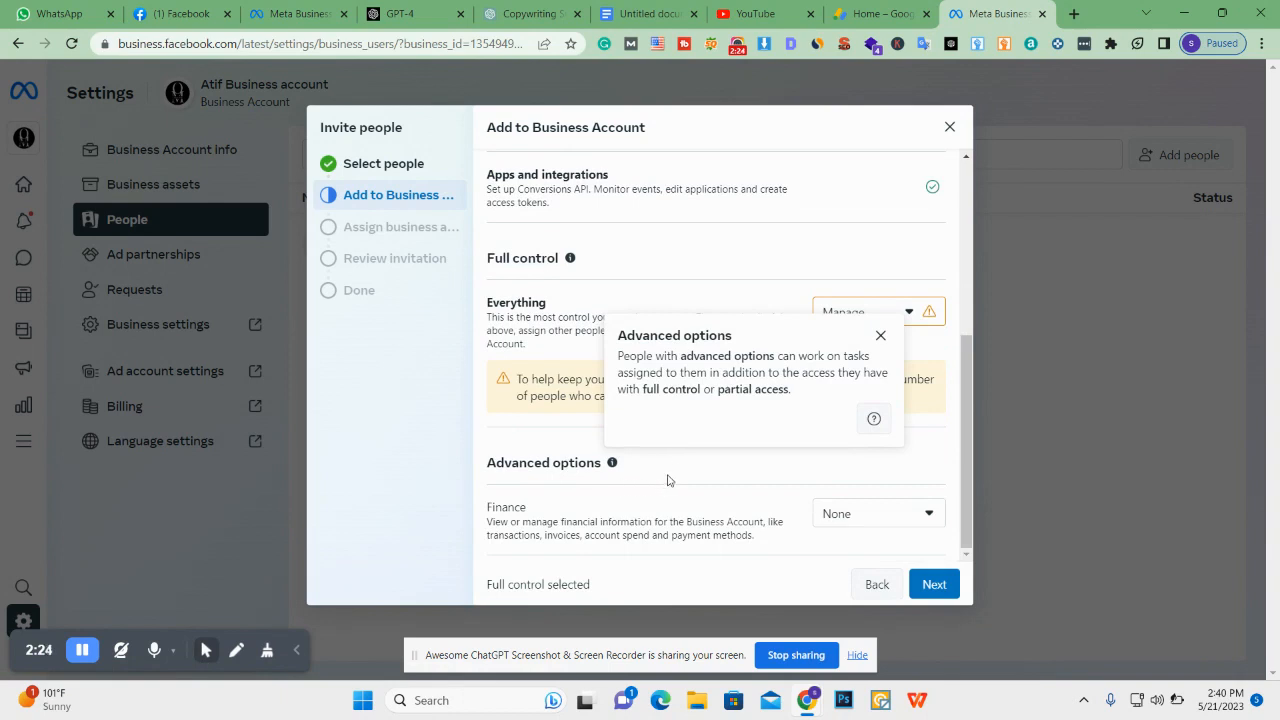
{"action": "double_click", "coordinate": [506, 507]}
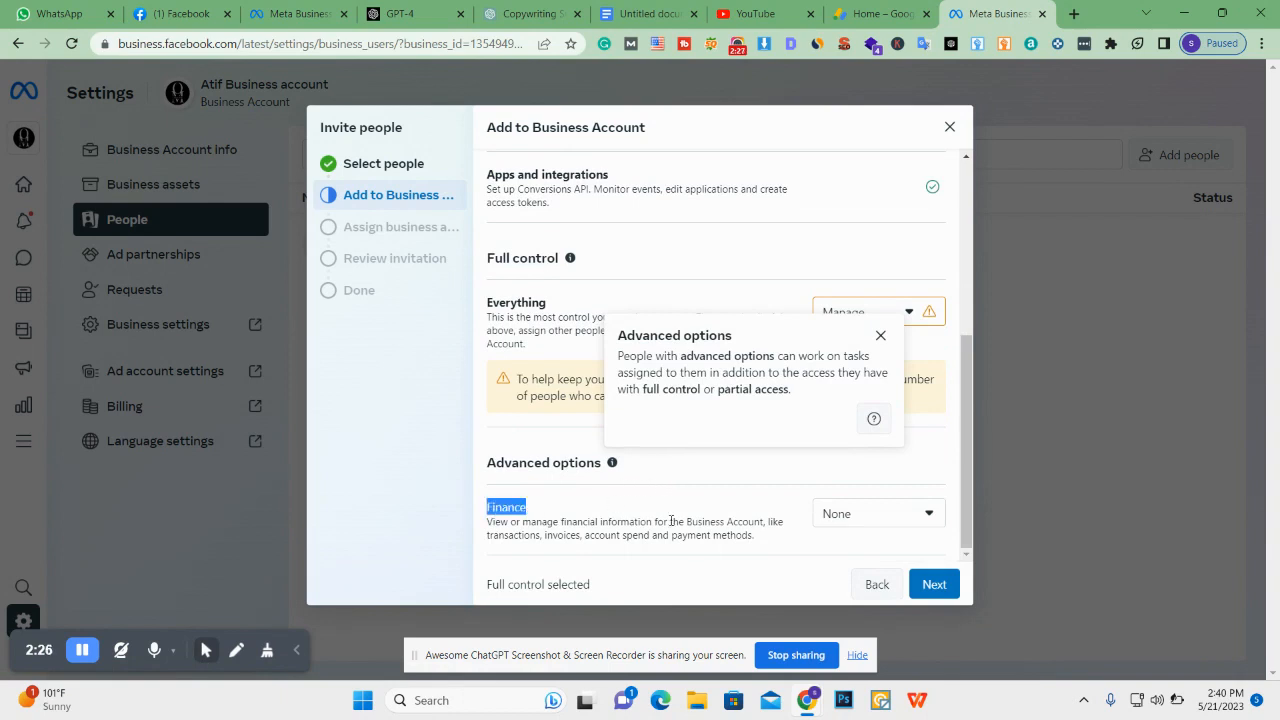
{"action": "left_click", "coordinate": [876, 513]}
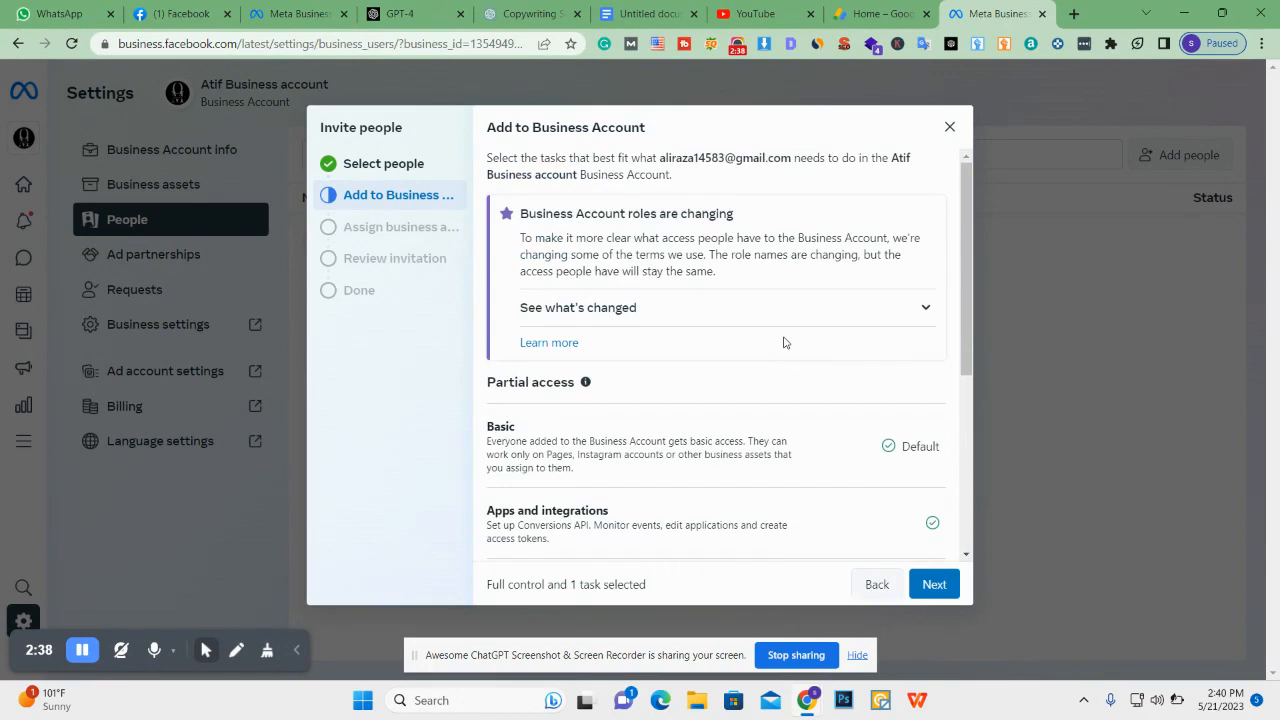
{"action": "scroll", "scroll_direction": "down", "scroll_amount": 3}
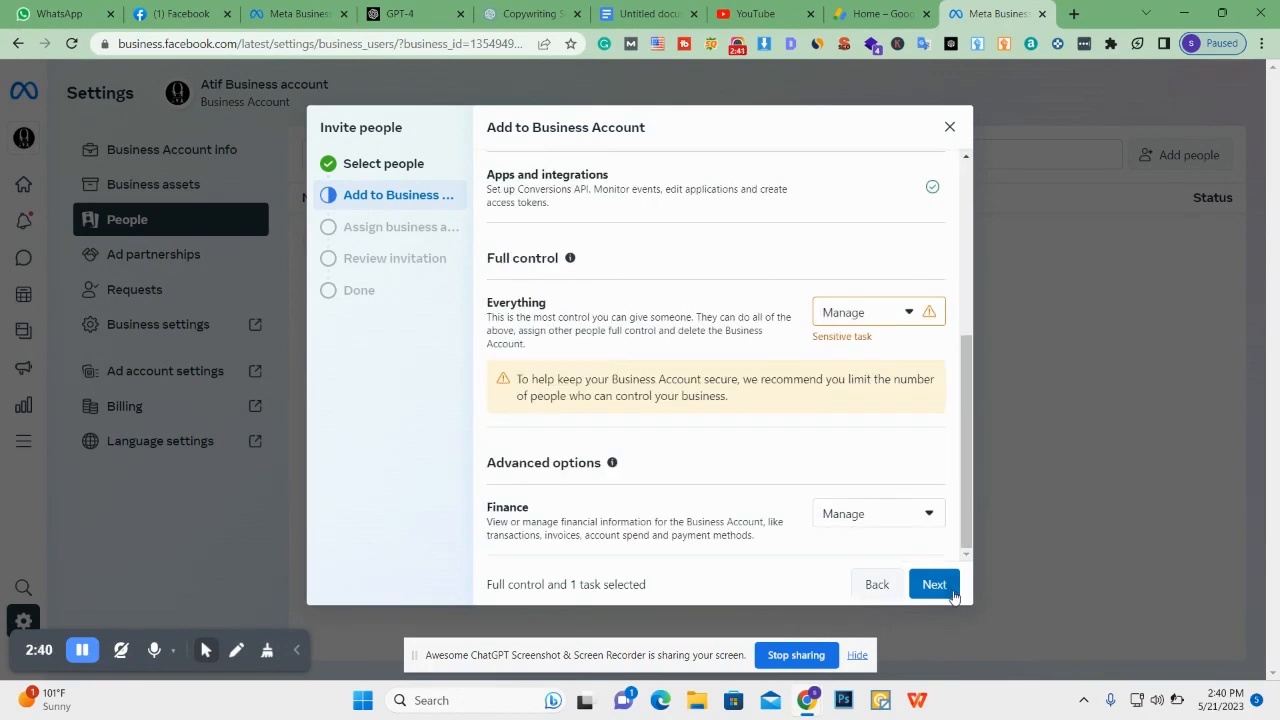
{"action": "left_click", "coordinate": [933, 584]}
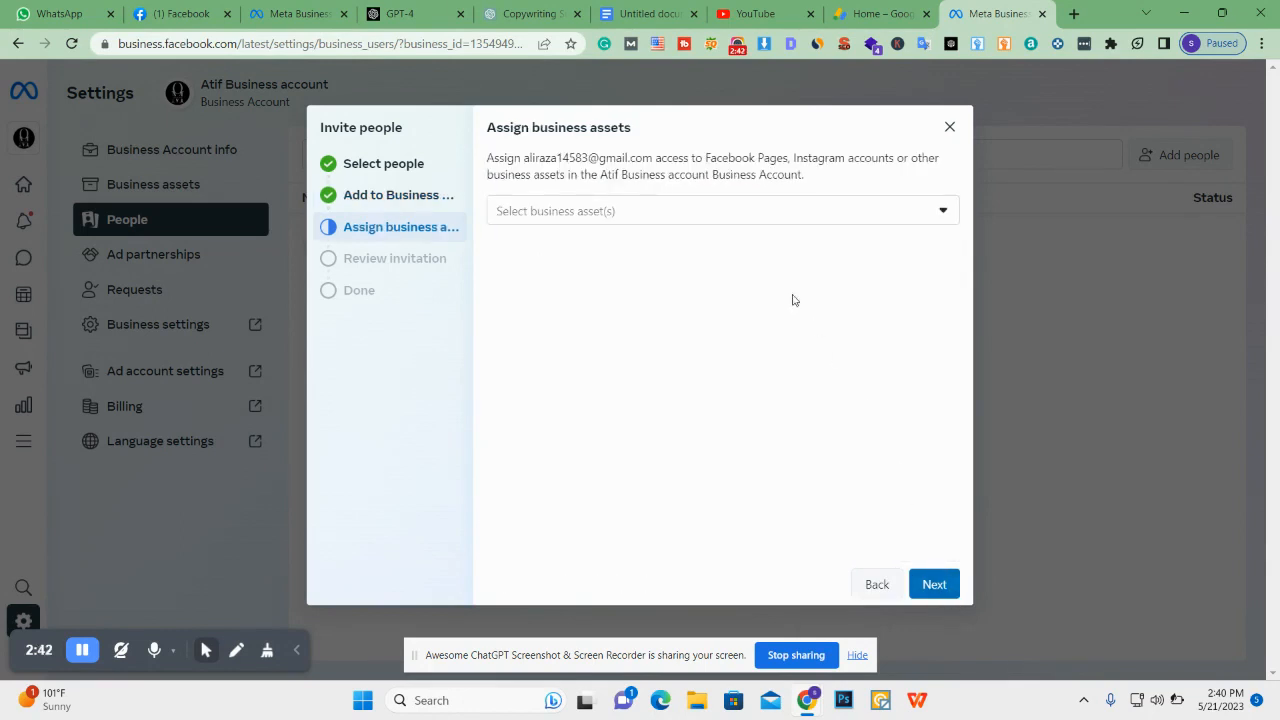
Select only the Turn Off the Fat Genes Page as the business asset.
{"action": "left_click", "coordinate": [715, 210]}
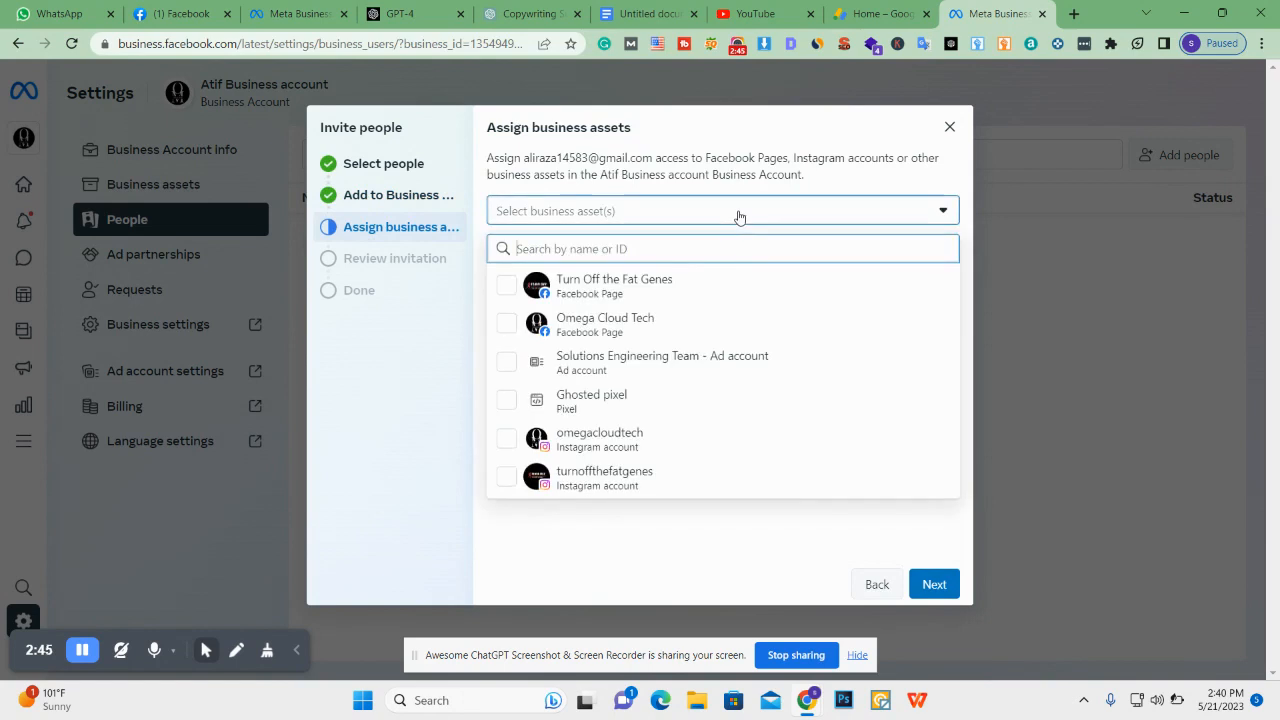
{"action": "mouse_move", "coordinate": [518, 287]}
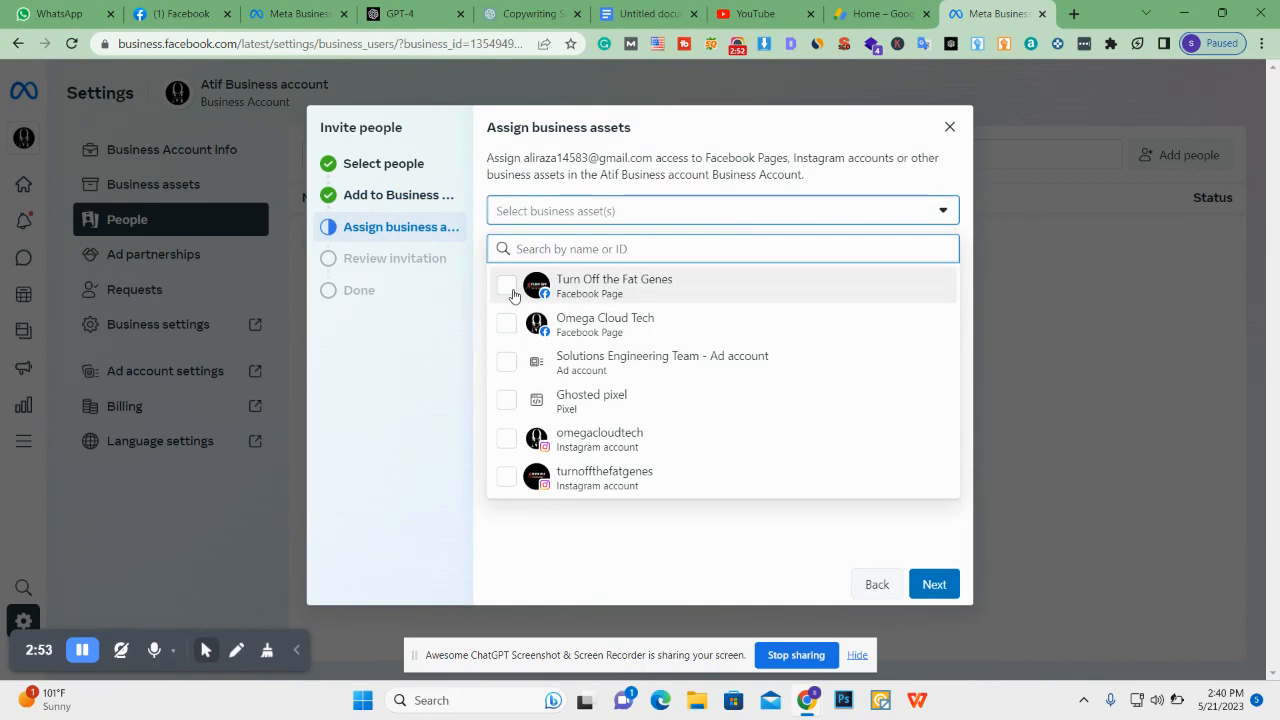
{"action": "left_click", "coordinate": [506, 285]}
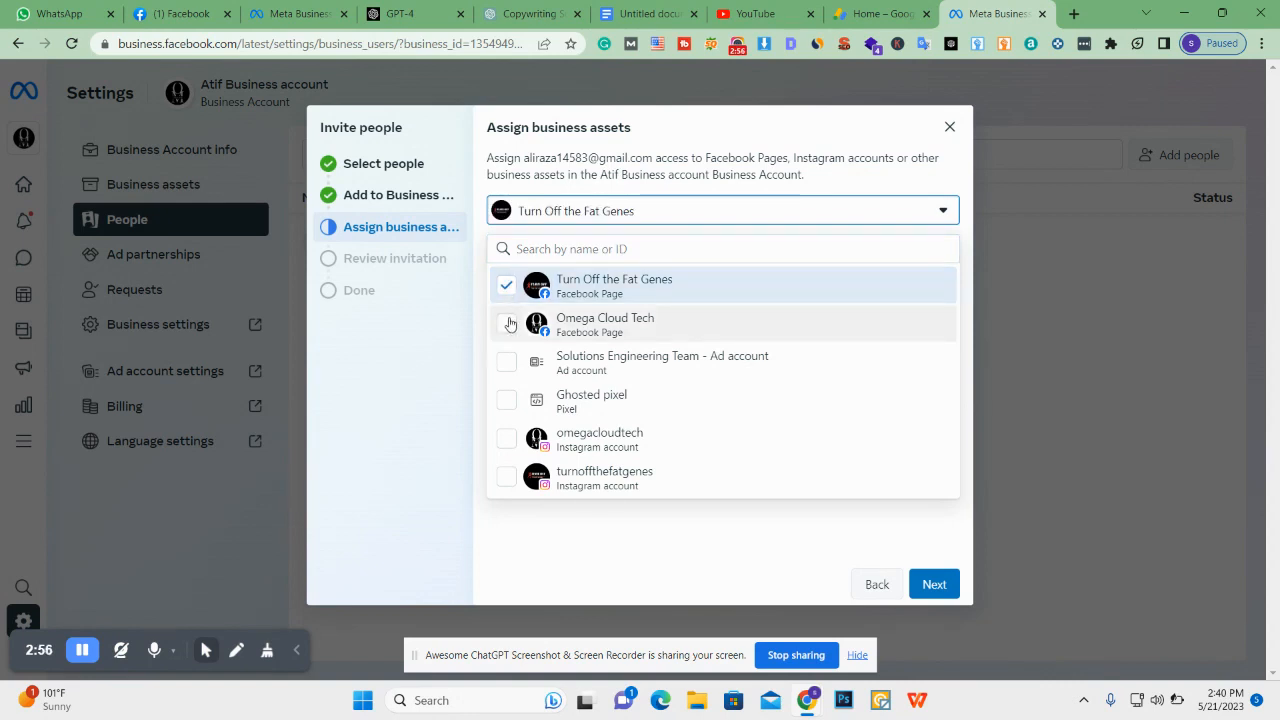
{"action": "left_click", "coordinate": [506, 324]}
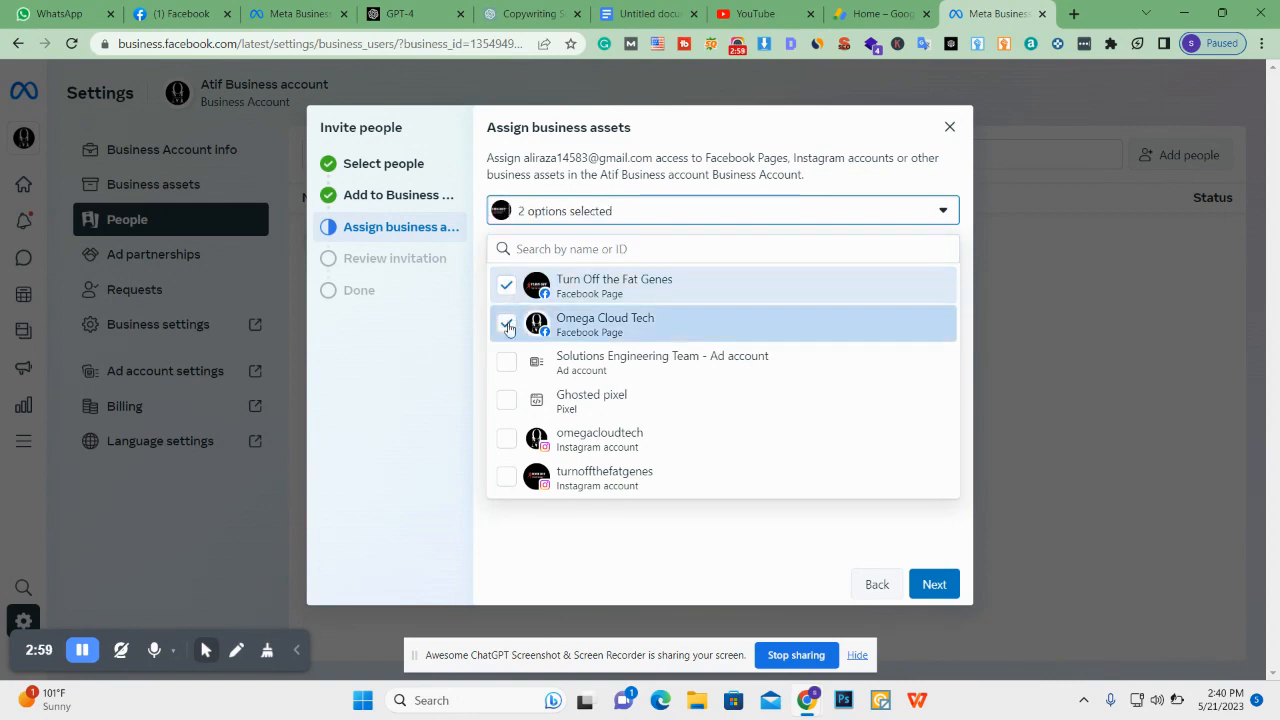
{"action": "left_click", "coordinate": [506, 328]}
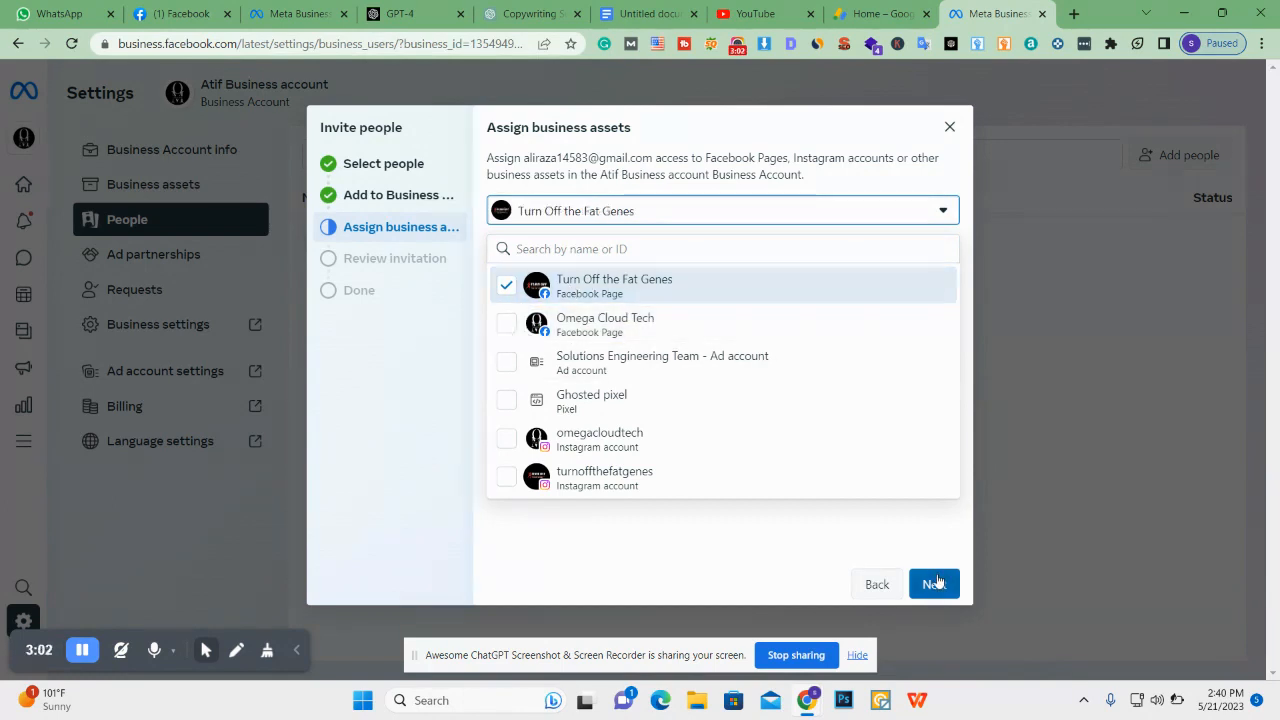
{"action": "left_click", "coordinate": [933, 583]}
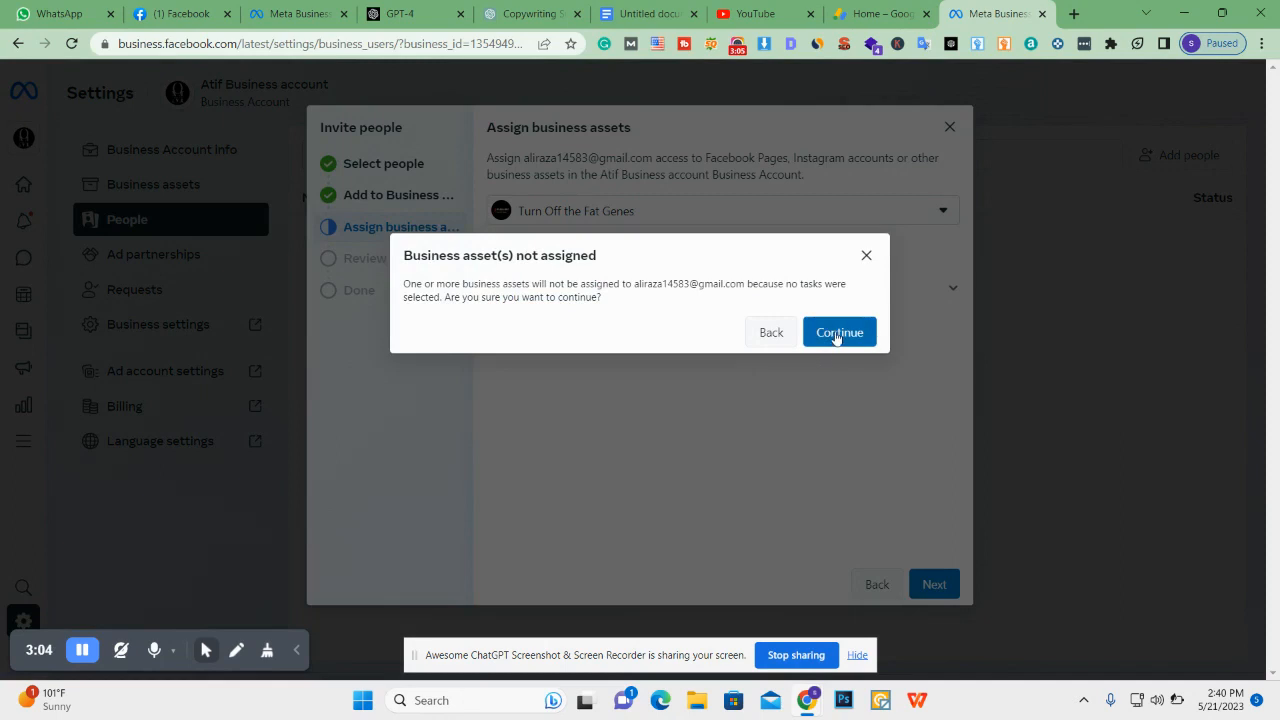
{"action": "mouse_move", "coordinate": [864, 255]}
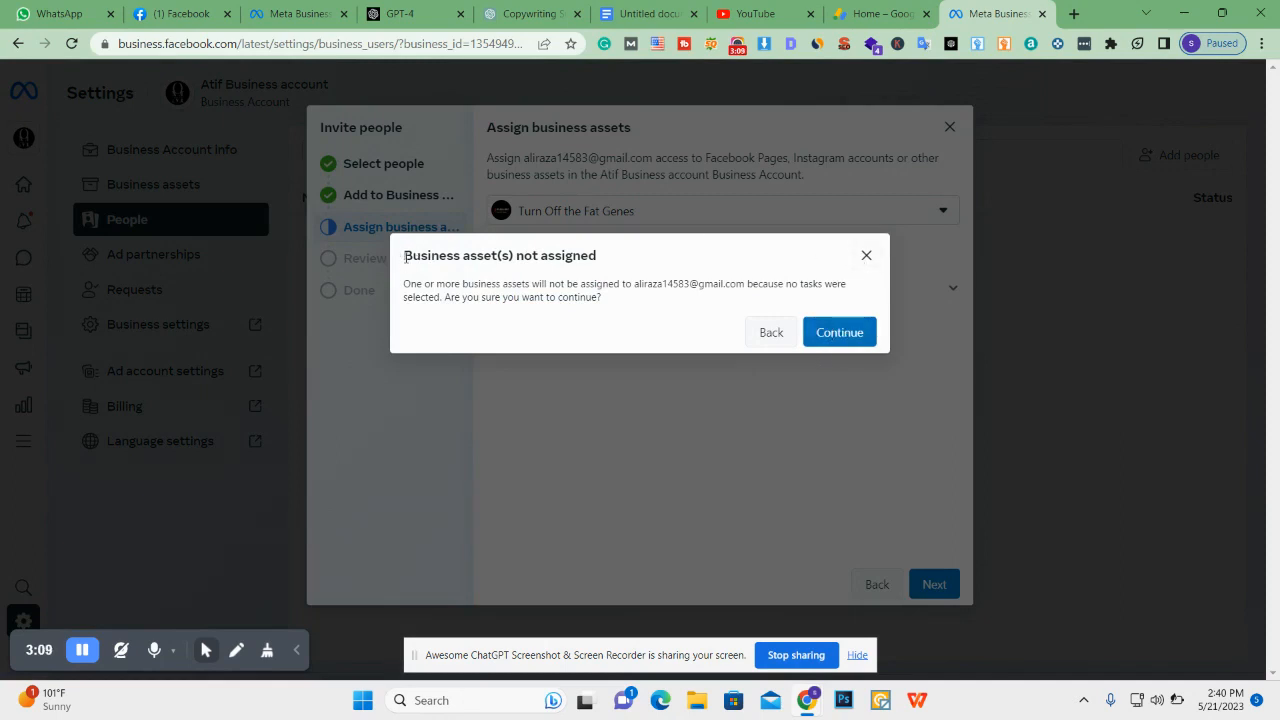
Dismiss the warning and grant full control of Turn Off the Fat Genes Page.
{"action": "triple_click", "coordinate": [499, 255]}
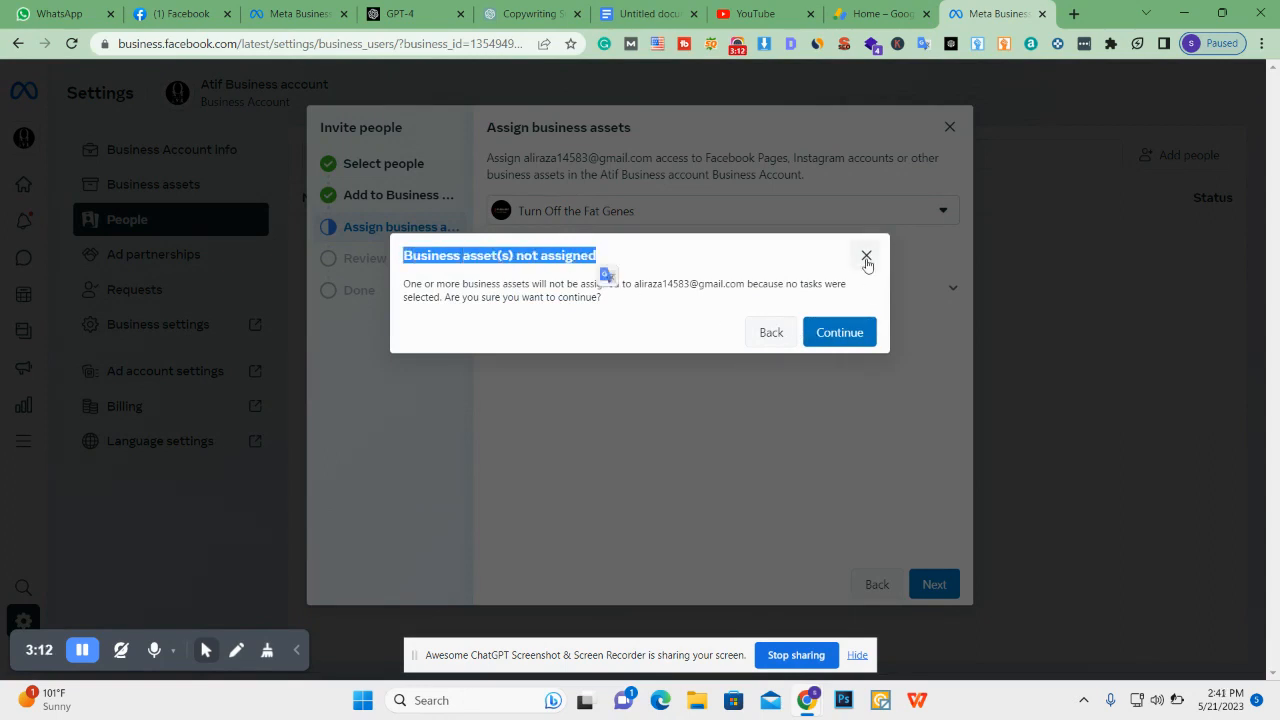
{"action": "left_click", "coordinate": [866, 256]}
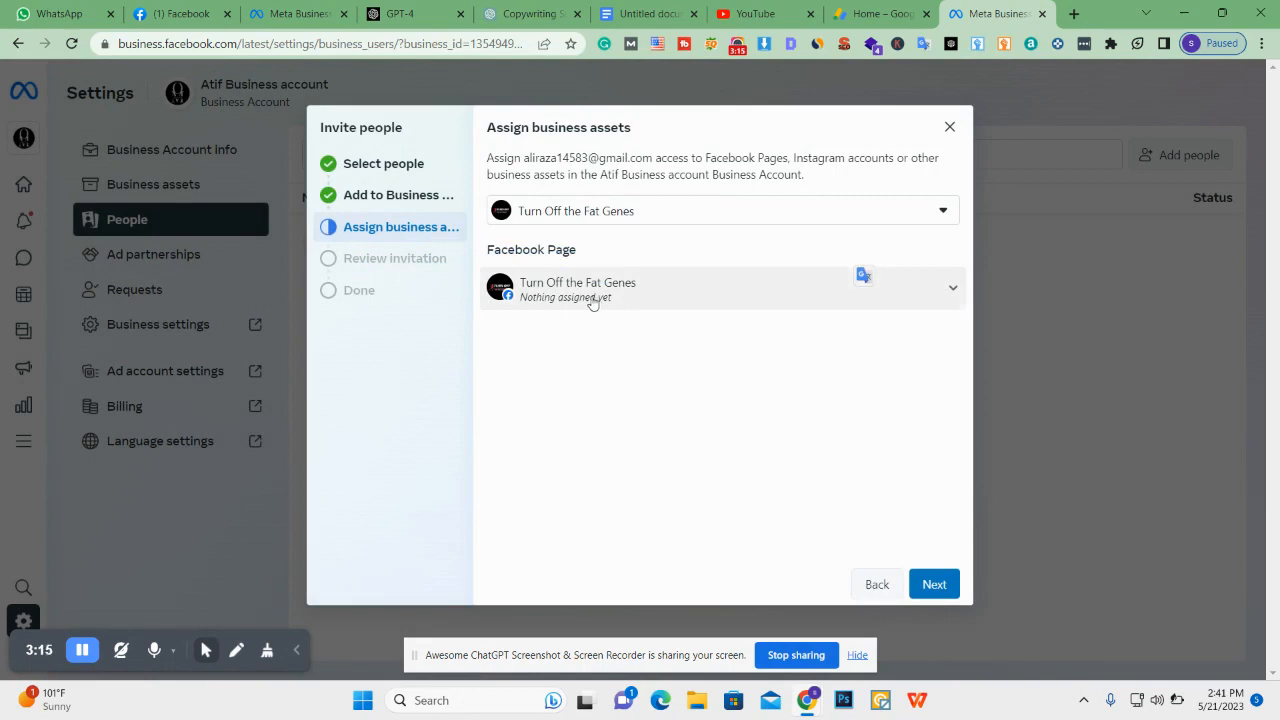
{"action": "left_click", "coordinate": [951, 287]}
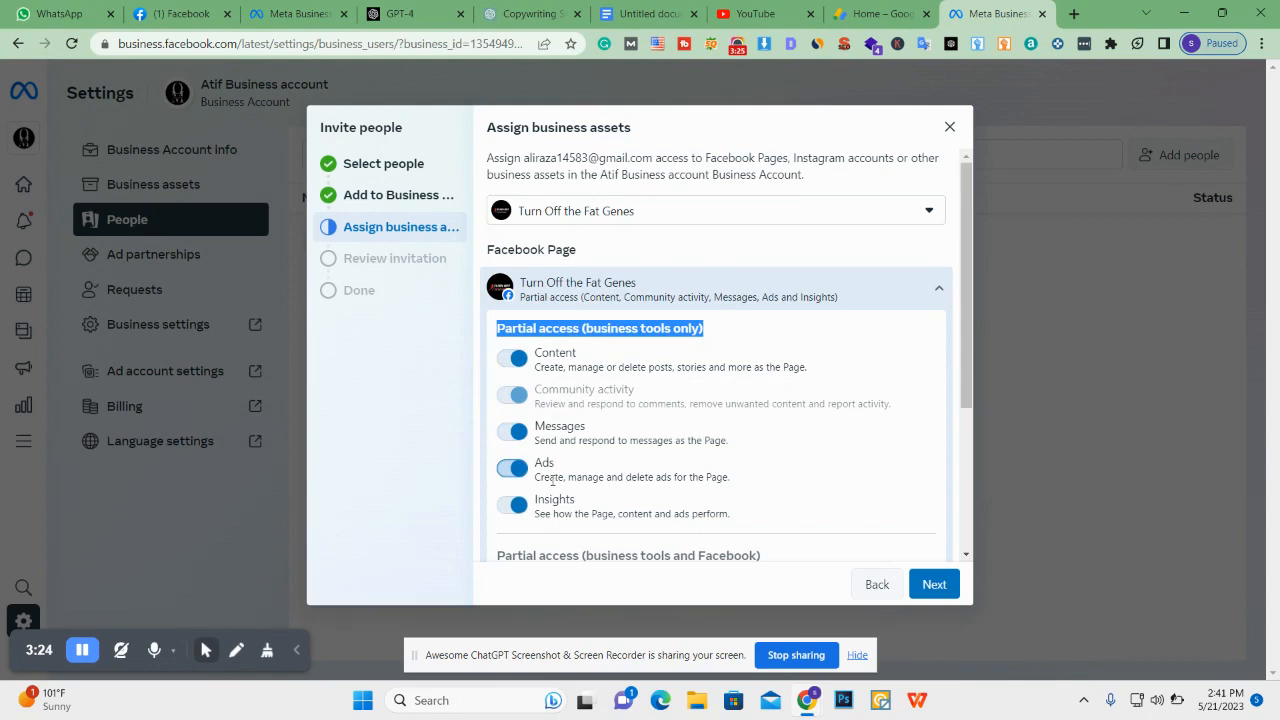
{"action": "scroll", "scroll_direction": "down", "scroll_amount": 3}
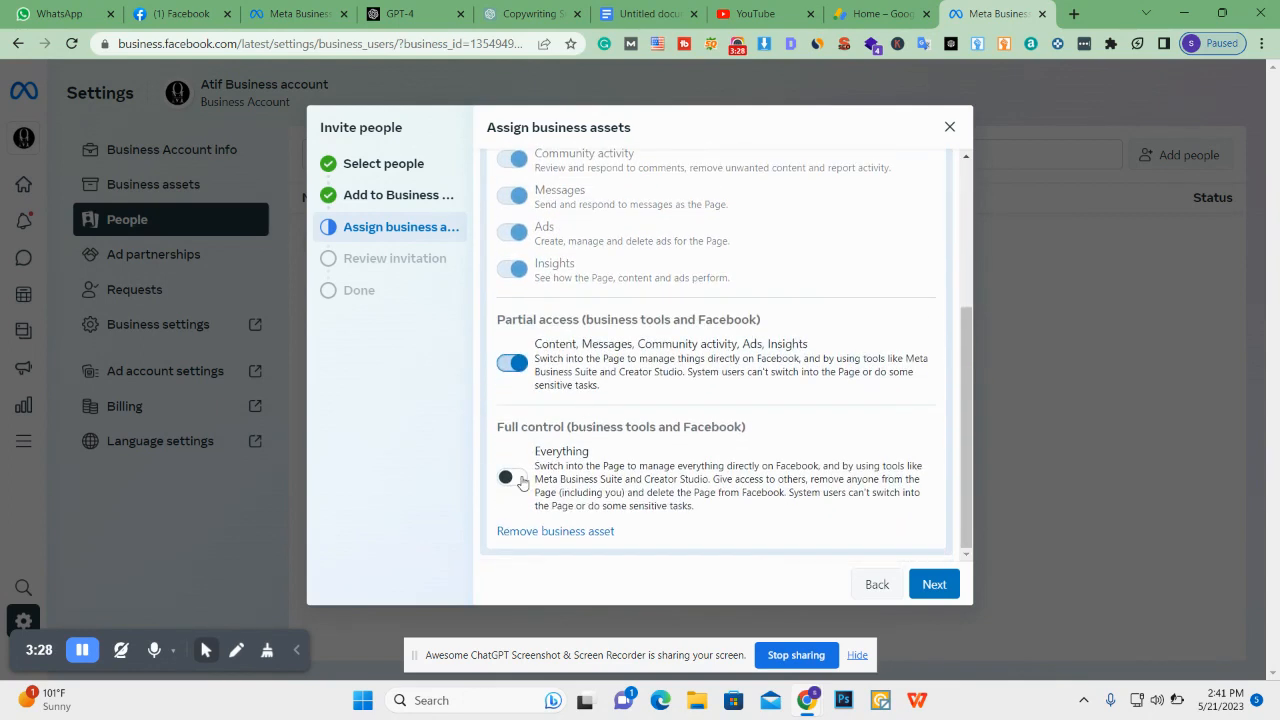
{"action": "left_click", "coordinate": [513, 477]}
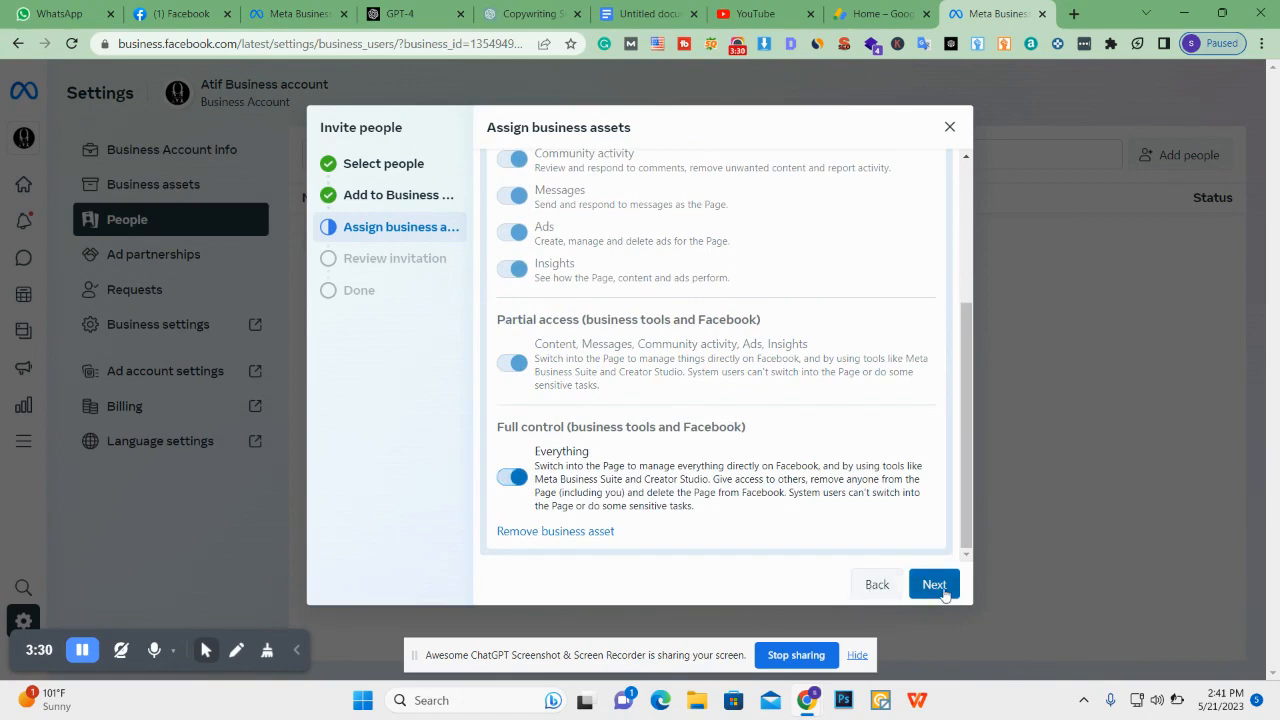
{"action": "left_click", "coordinate": [933, 584]}
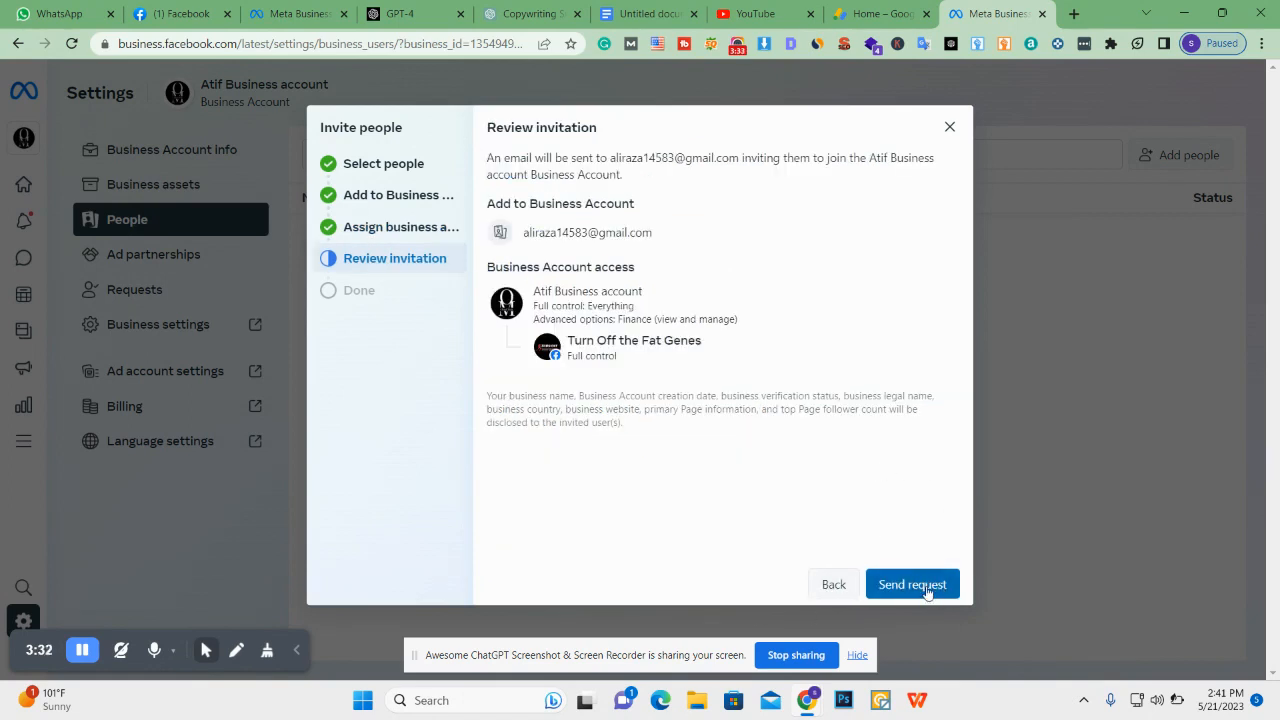
Send the invitation request and close the Invitation sent screen.
{"action": "left_click", "coordinate": [911, 584]}
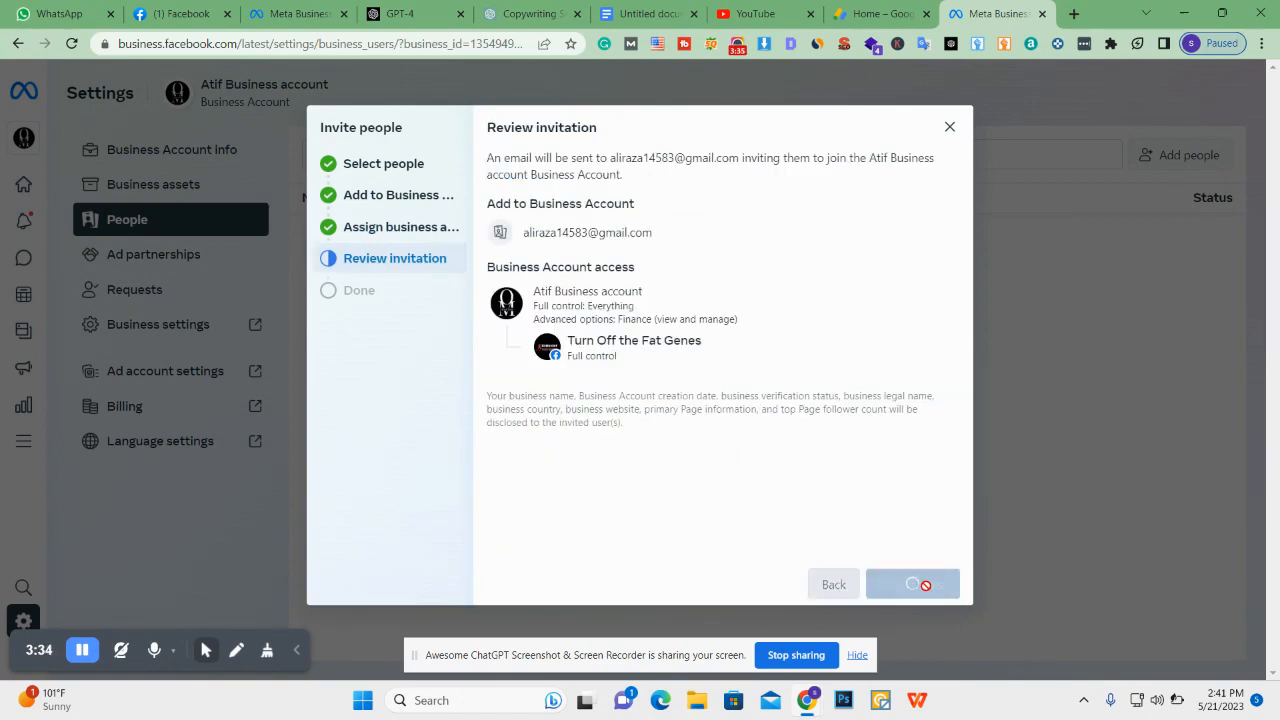
{"action": "left_click", "coordinate": [911, 584]}
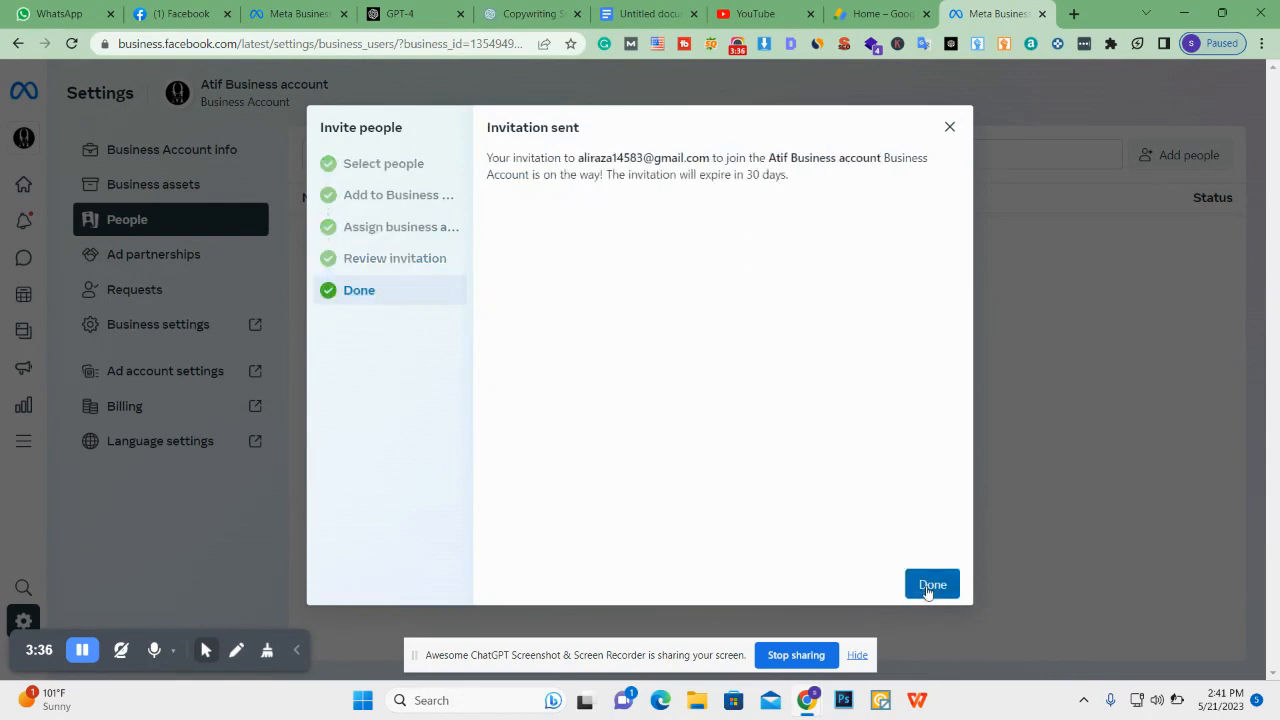
{"action": "left_click", "coordinate": [931, 584]}
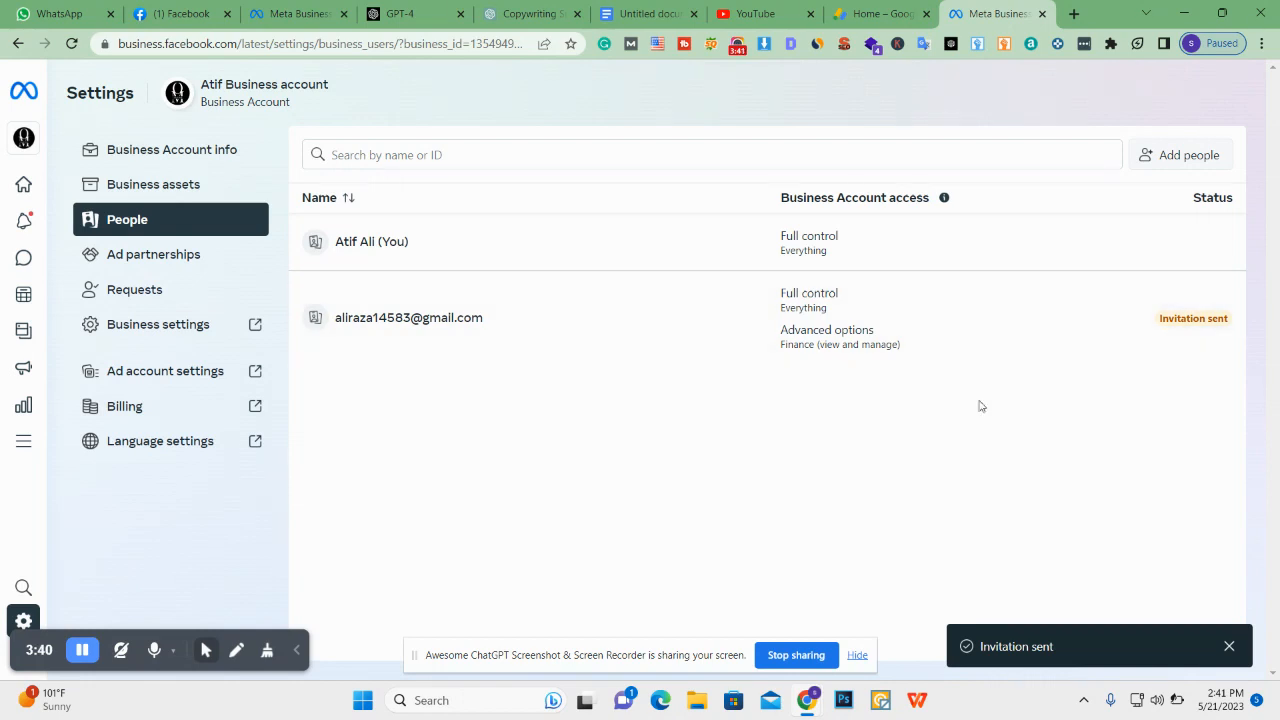
{"action": "mouse_move", "coordinate": [334, 334]}
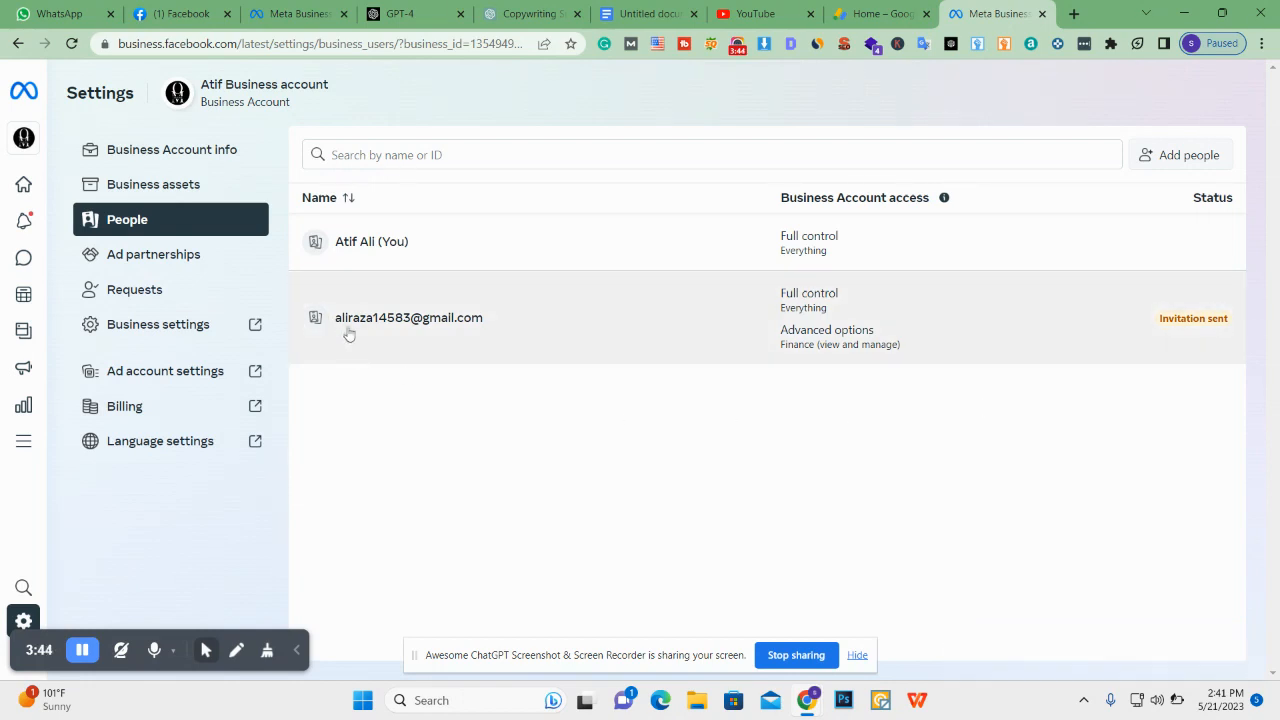
{"action": "left_click", "coordinate": [408, 317]}
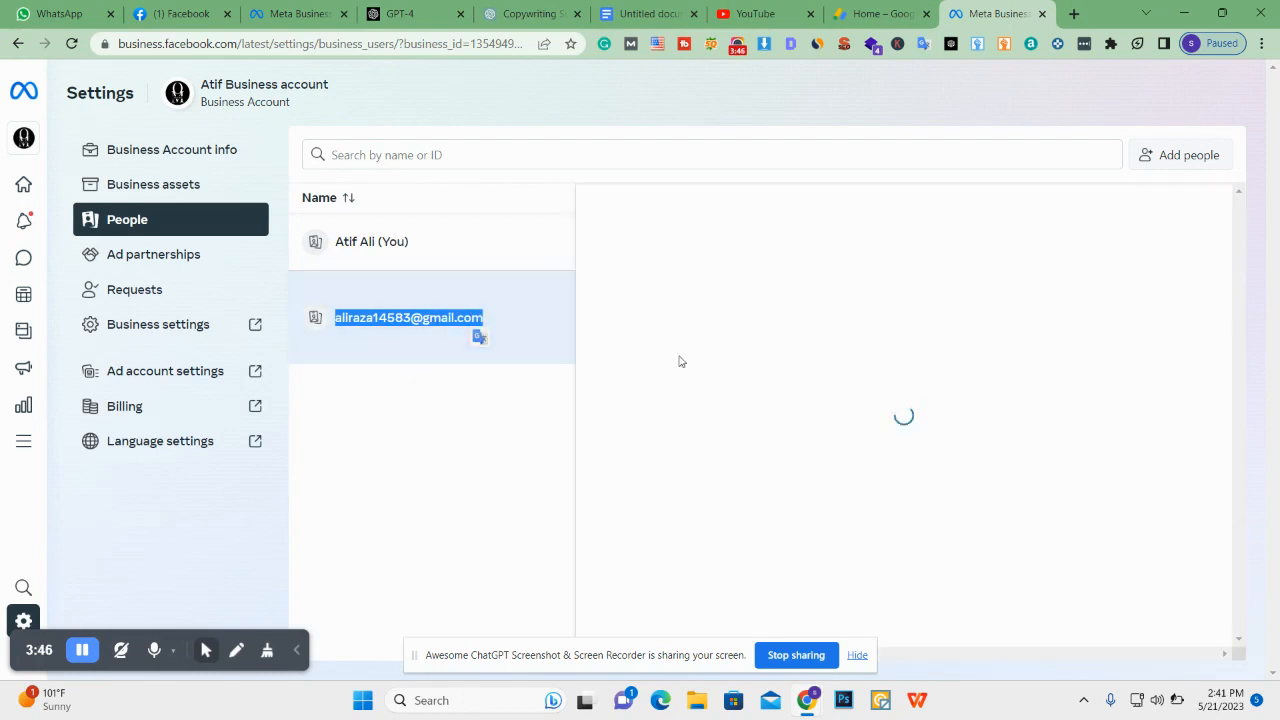
{"action": "left_click", "coordinate": [408, 317]}
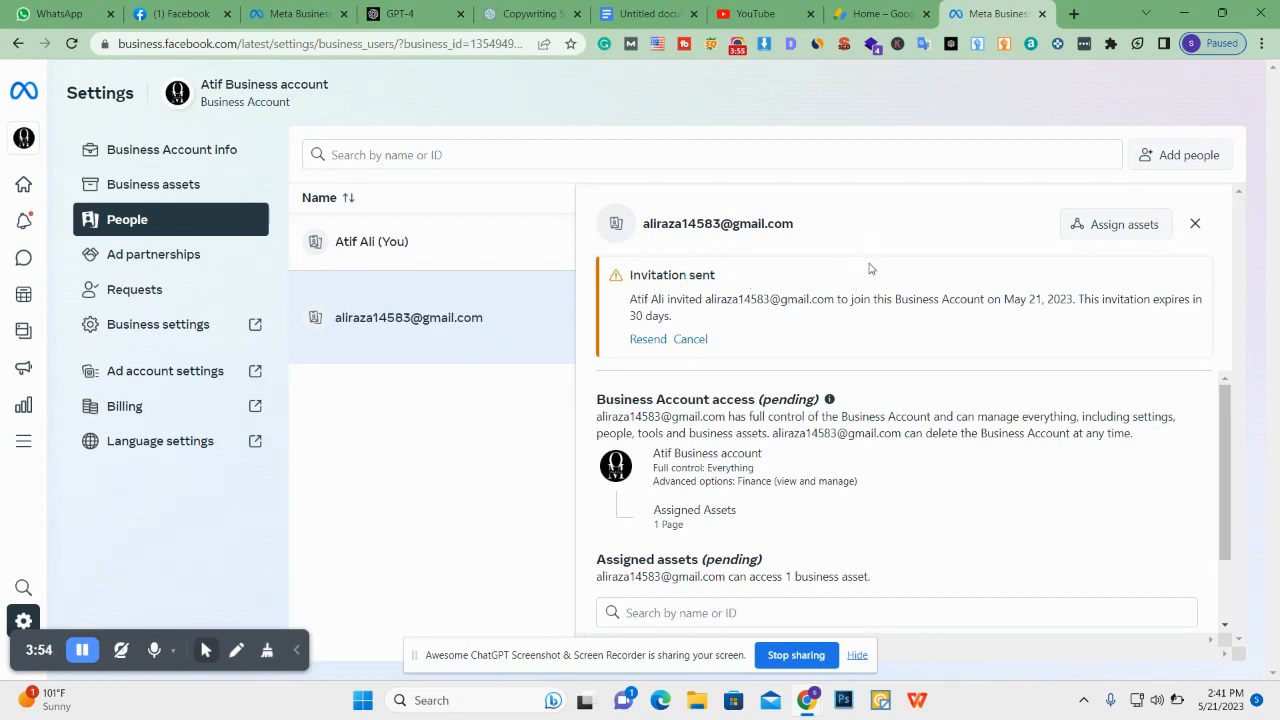
{"action": "mouse_move", "coordinate": [810, 458]}
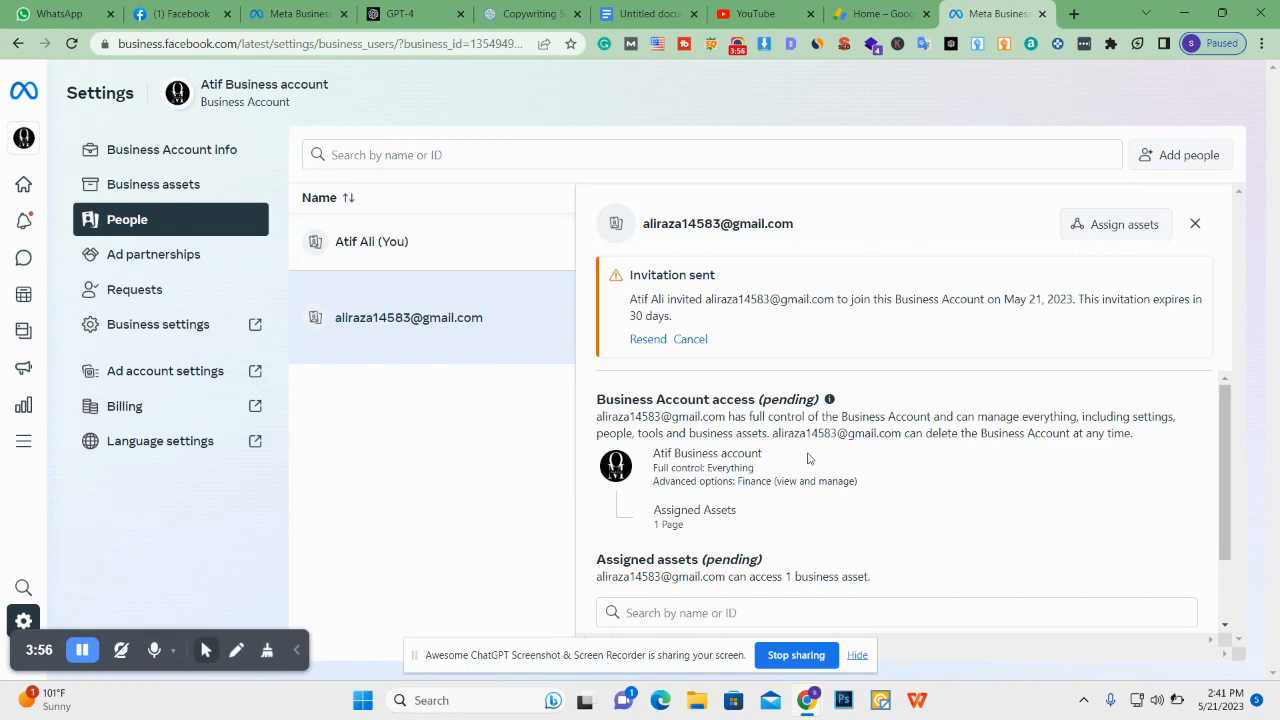